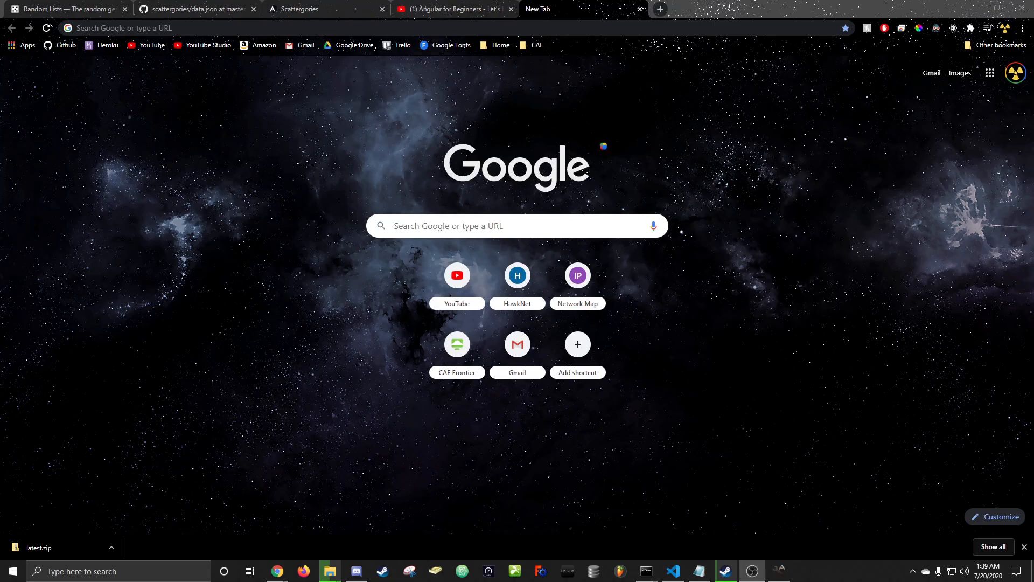
pyautogui.moveTo(778, 314)
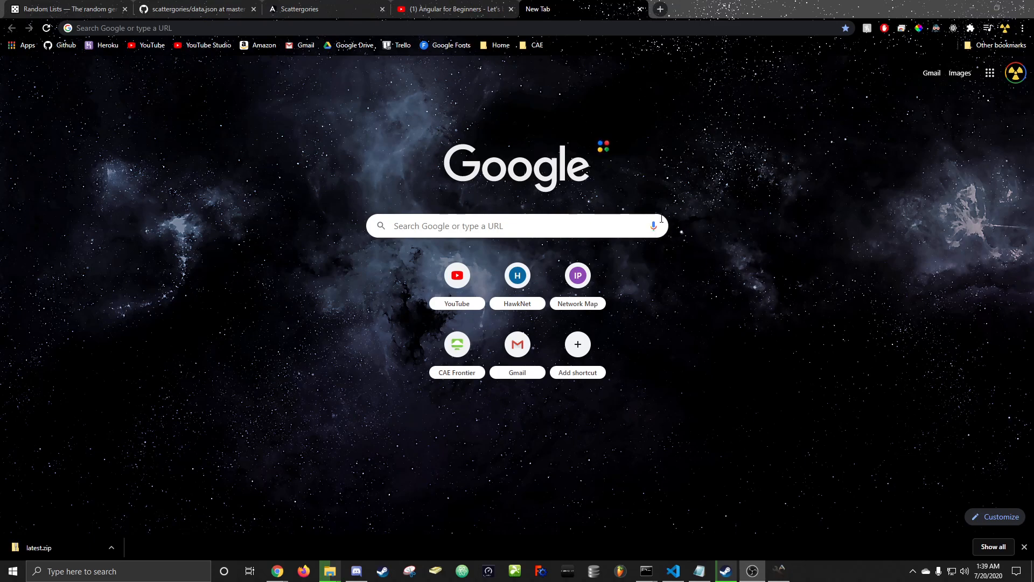
pyautogui.moveTo(609, 134)
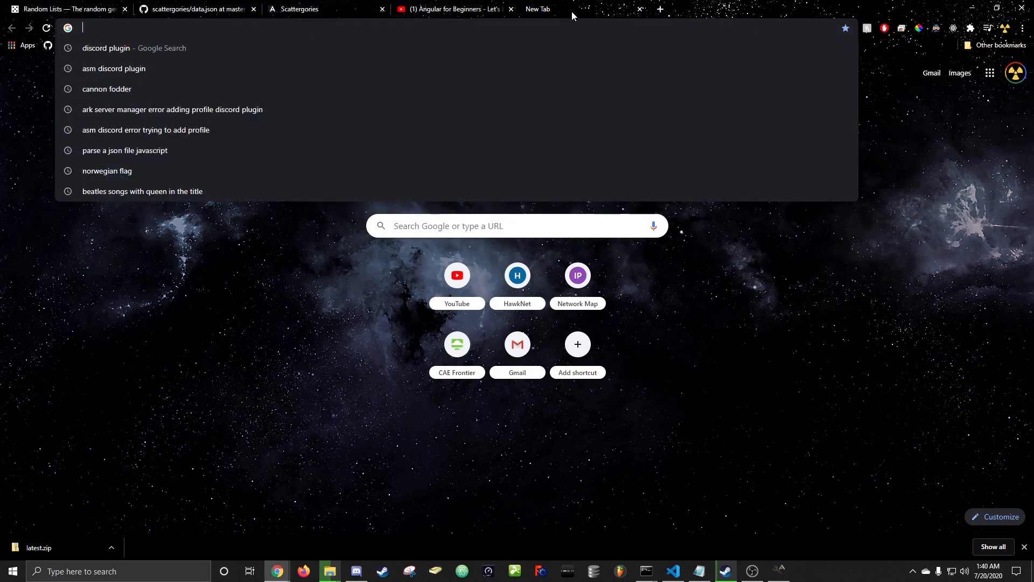
pyautogui.moveTo(257, 244)
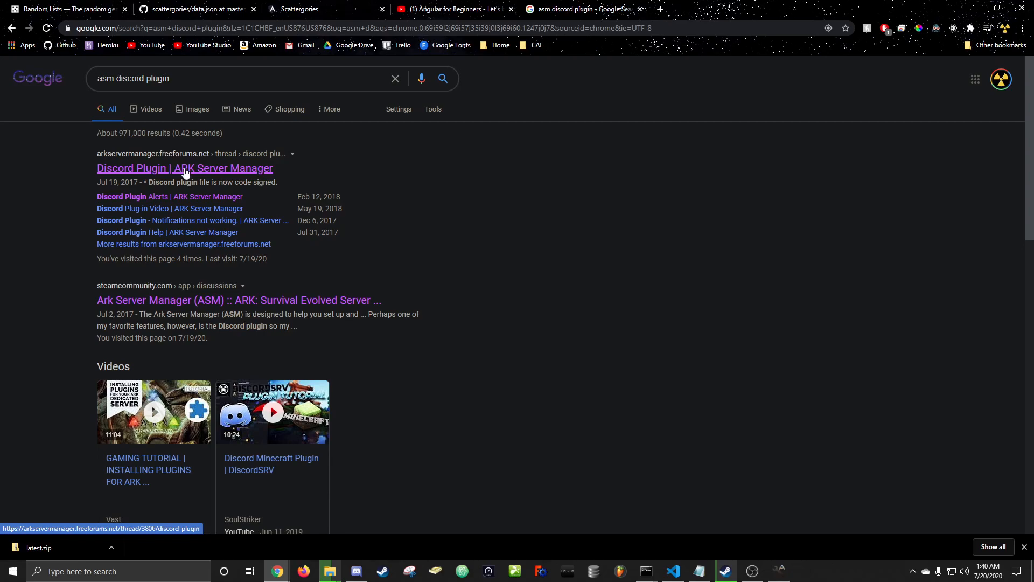
# - Open the 'Discord Plugin | ARK Server Manager' forum thread and scroll to its install steps
pyautogui.click(185, 169)
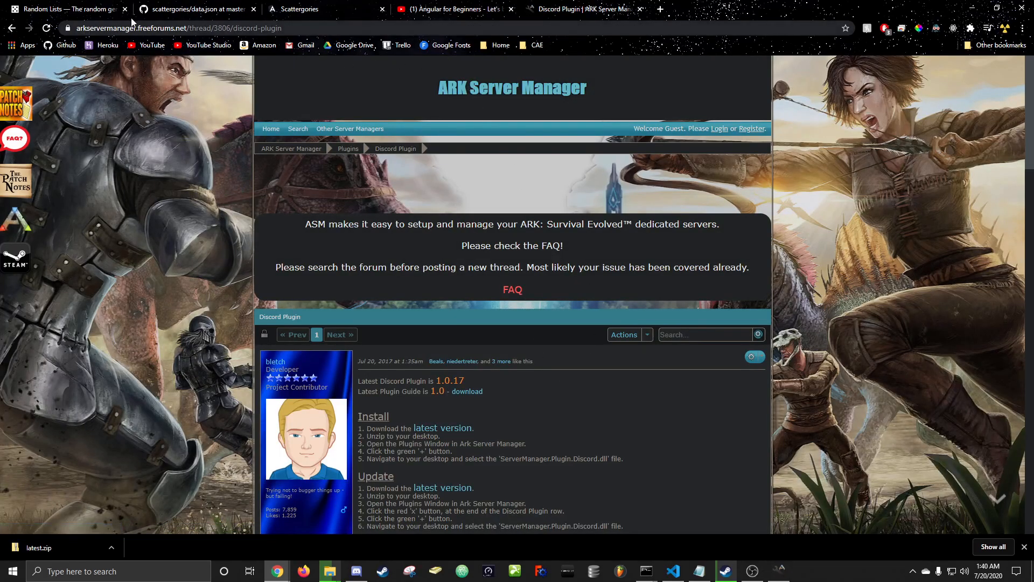
pyautogui.scroll(-3)
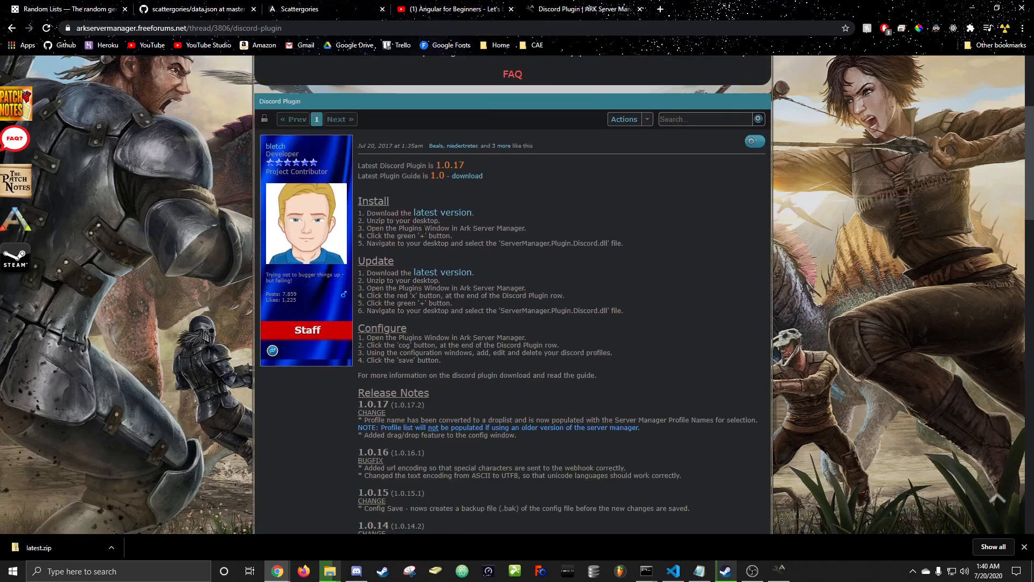
pyautogui.moveTo(456, 215)
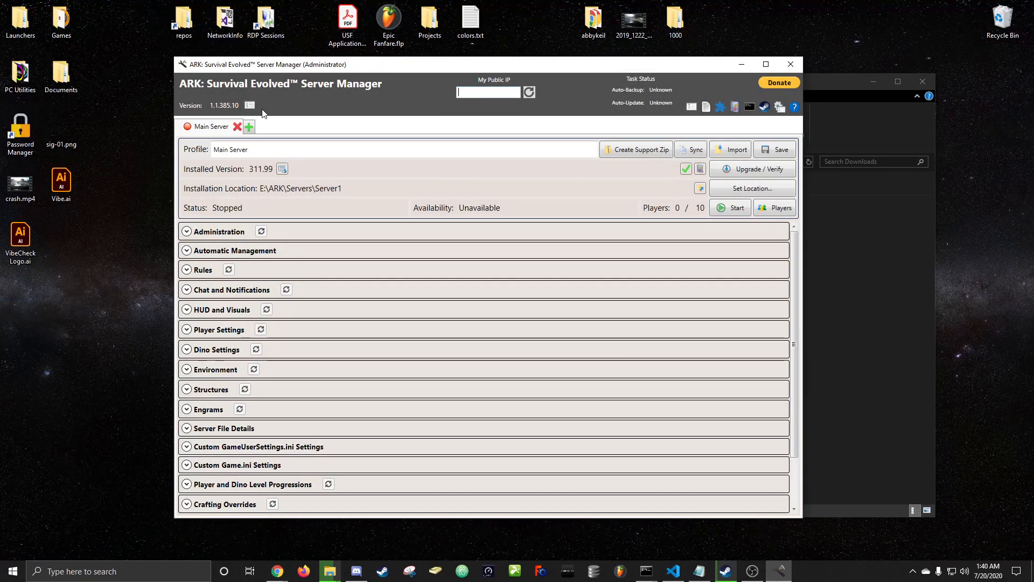
pyautogui.moveTo(267, 97)
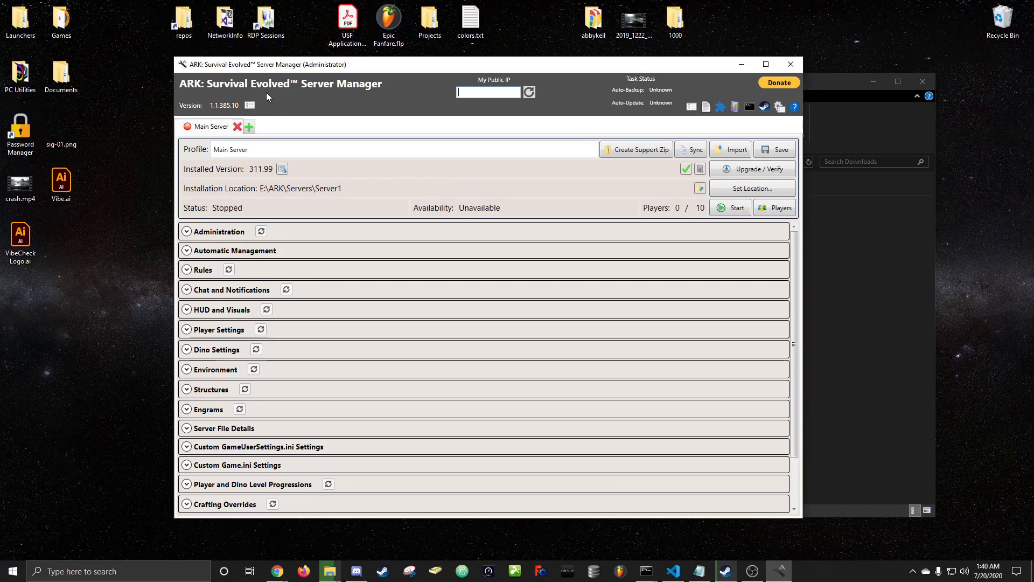
pyautogui.moveTo(282, 107)
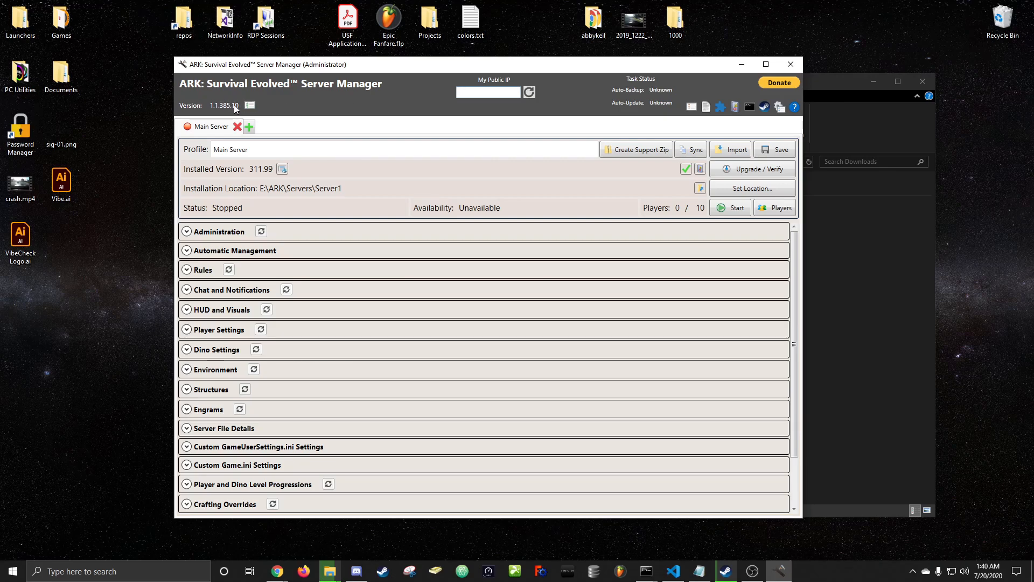
pyautogui.moveTo(317, 99)
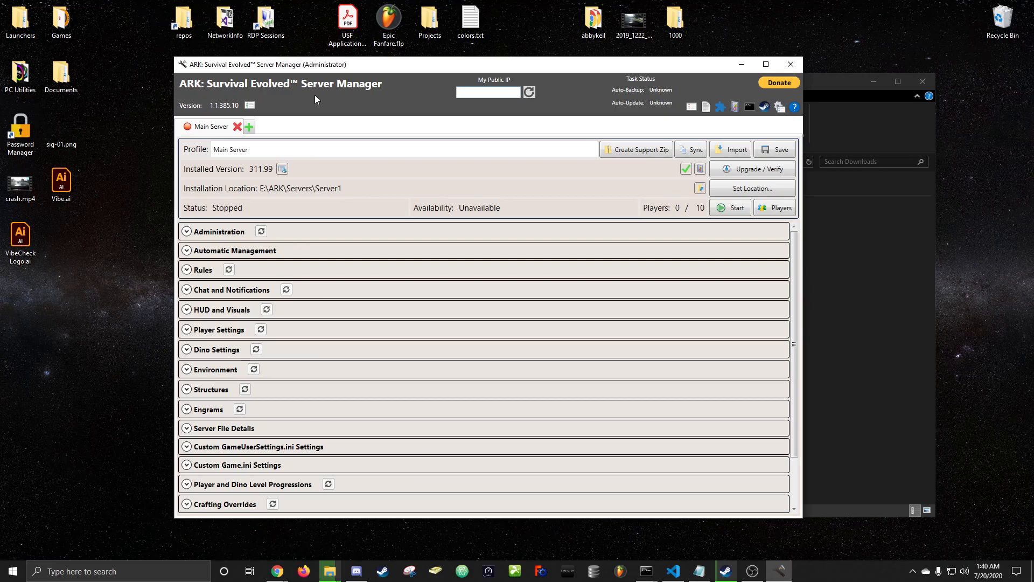
pyautogui.moveTo(275, 112)
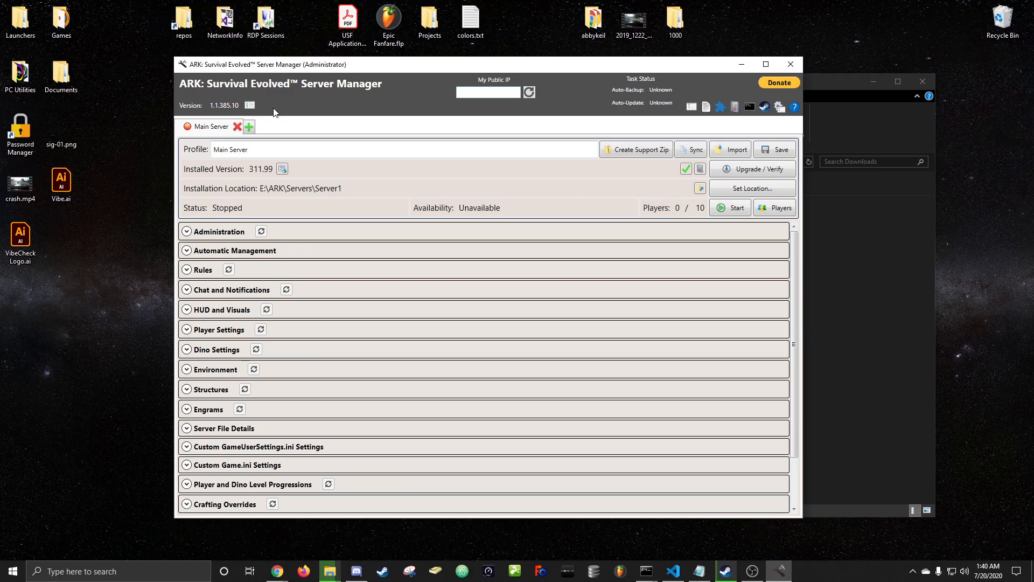
pyautogui.moveTo(277, 101)
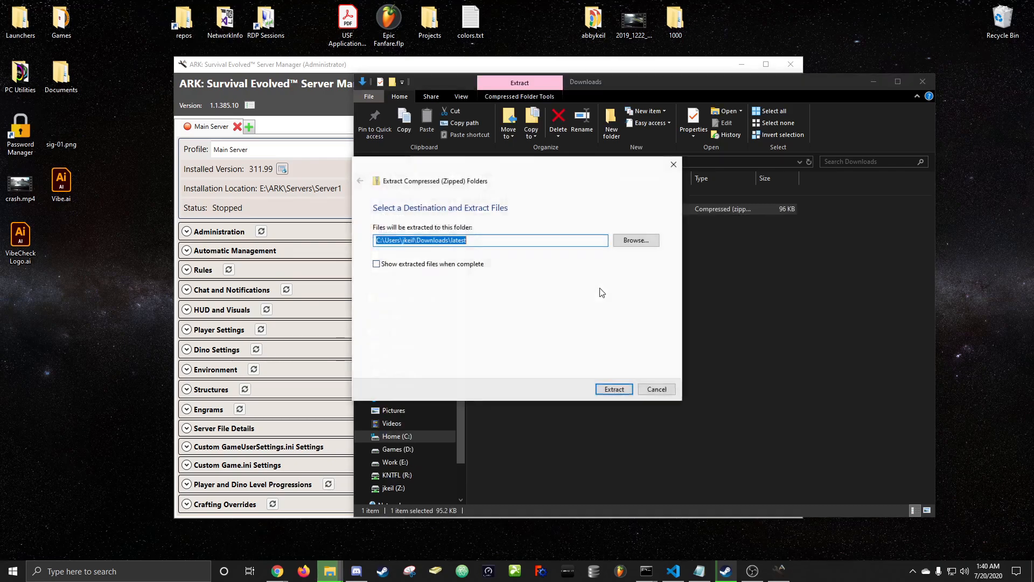
# - Extract the plugin zip, drag ServerManager.Plugin.Discord.dll from 'latest' to the desktop, and close Explorer
pyautogui.click(614, 389)
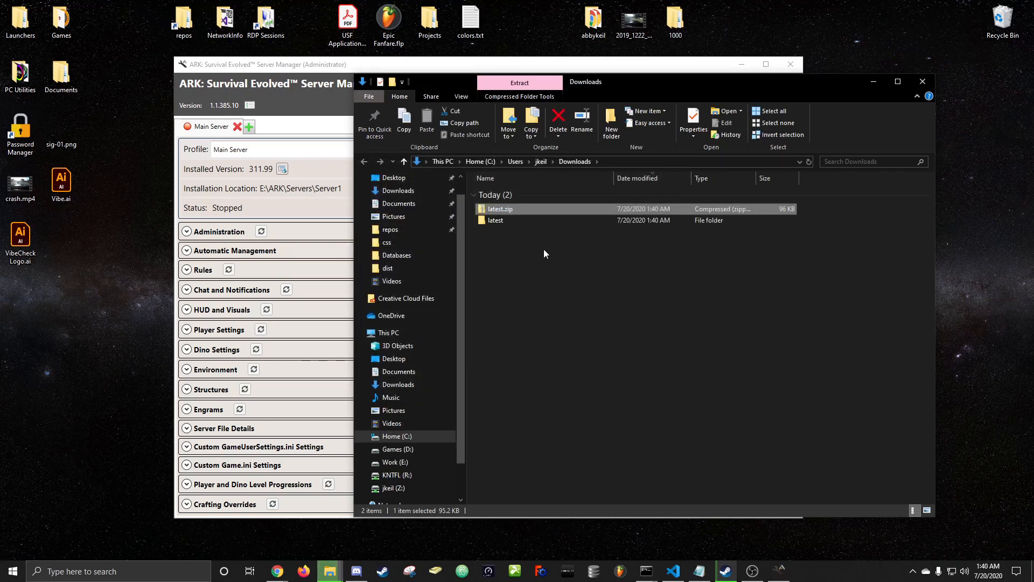
pyautogui.doubleClick(495, 220)
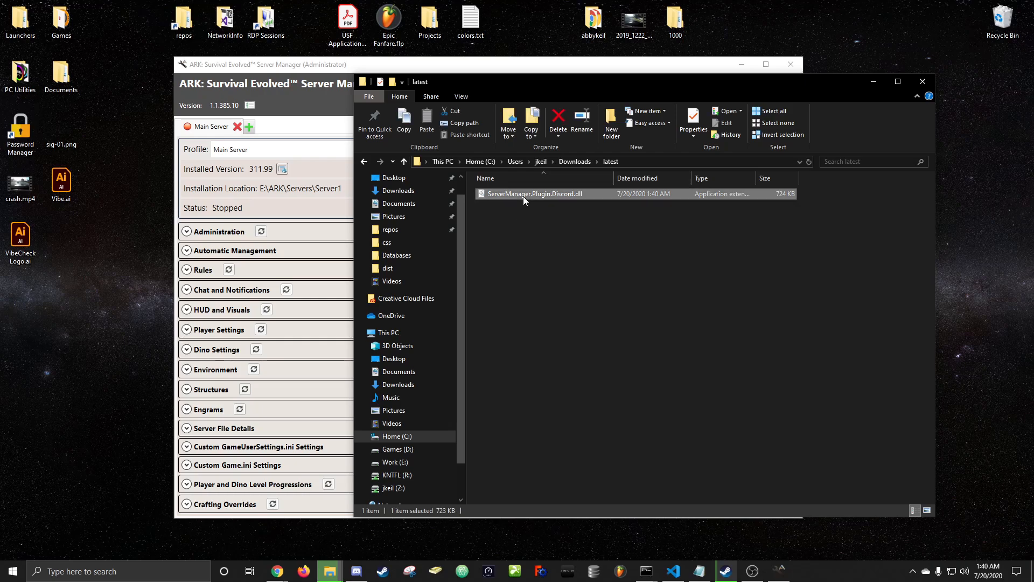
pyautogui.moveTo(535, 194); pyautogui.dragTo(61, 235)
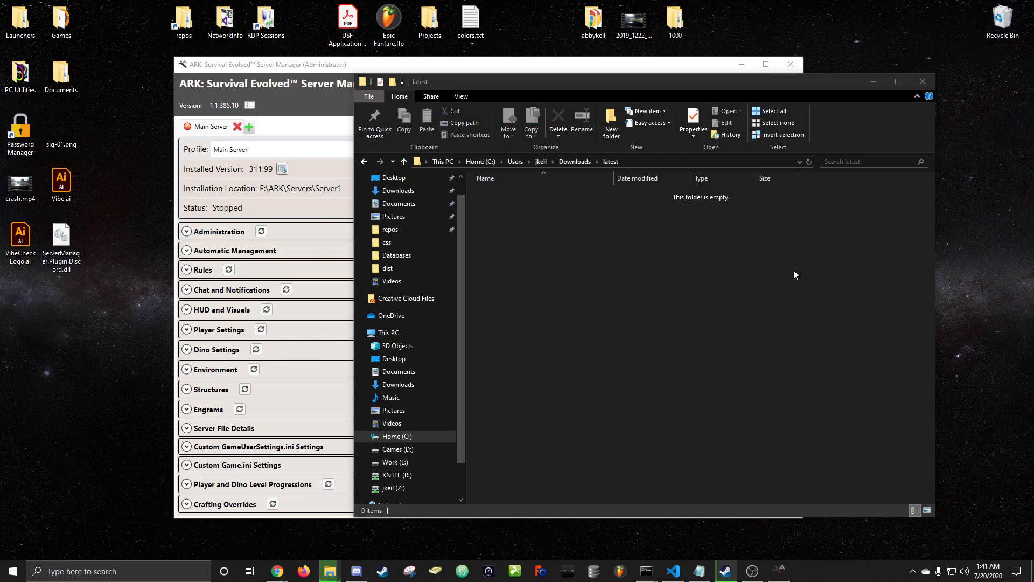
pyautogui.click(922, 81)
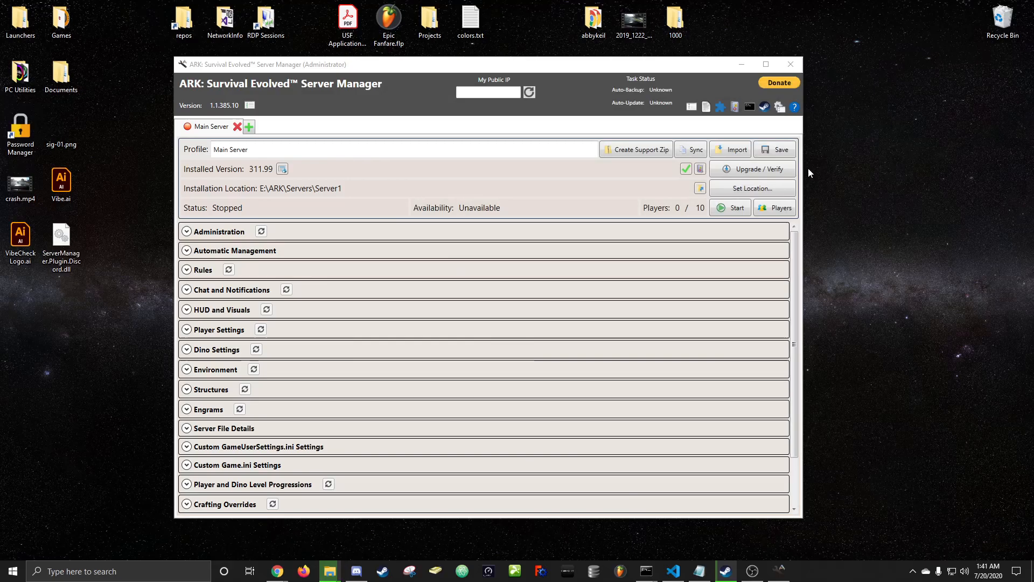
pyautogui.moveTo(722, 107)
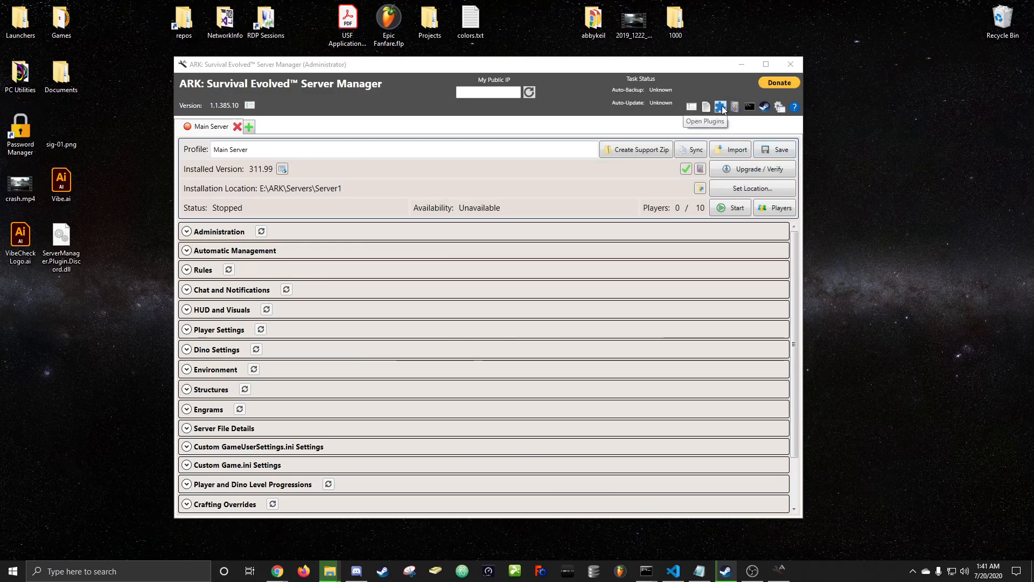
# - Add the Discord plugin DLL in the Plugins list and open its configuration
pyautogui.click(720, 107)
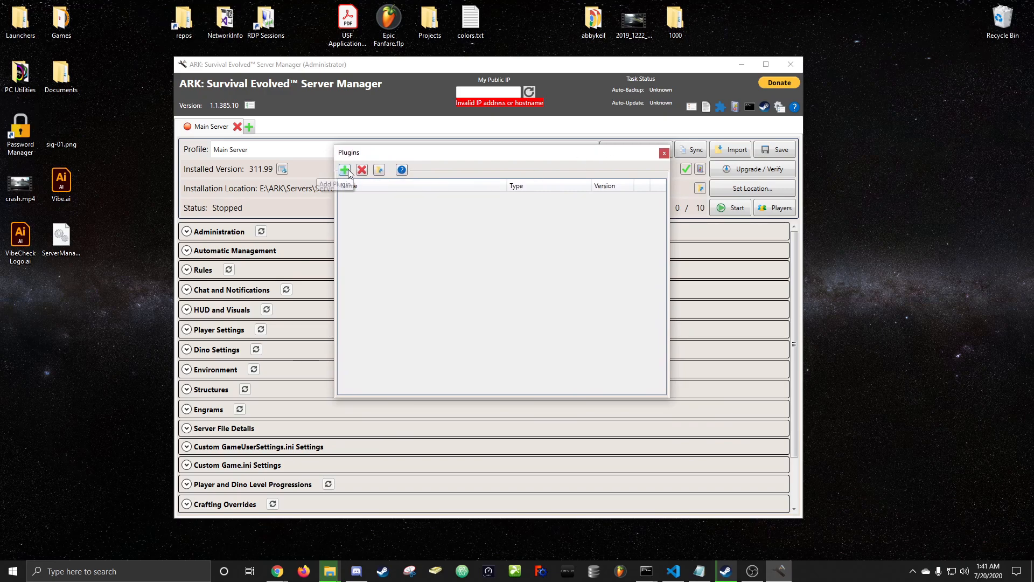
pyautogui.click(344, 170)
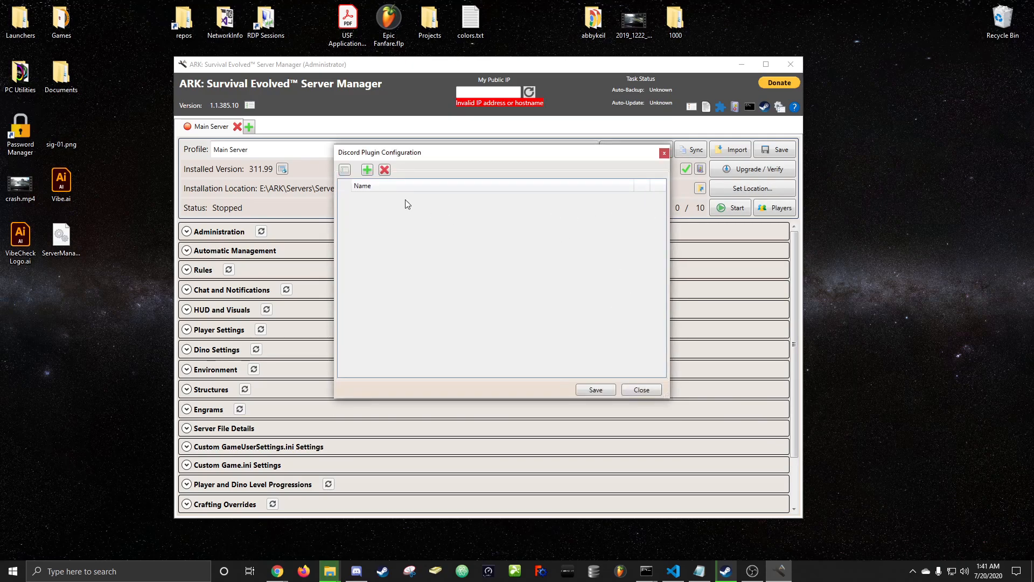
pyautogui.click(366, 170)
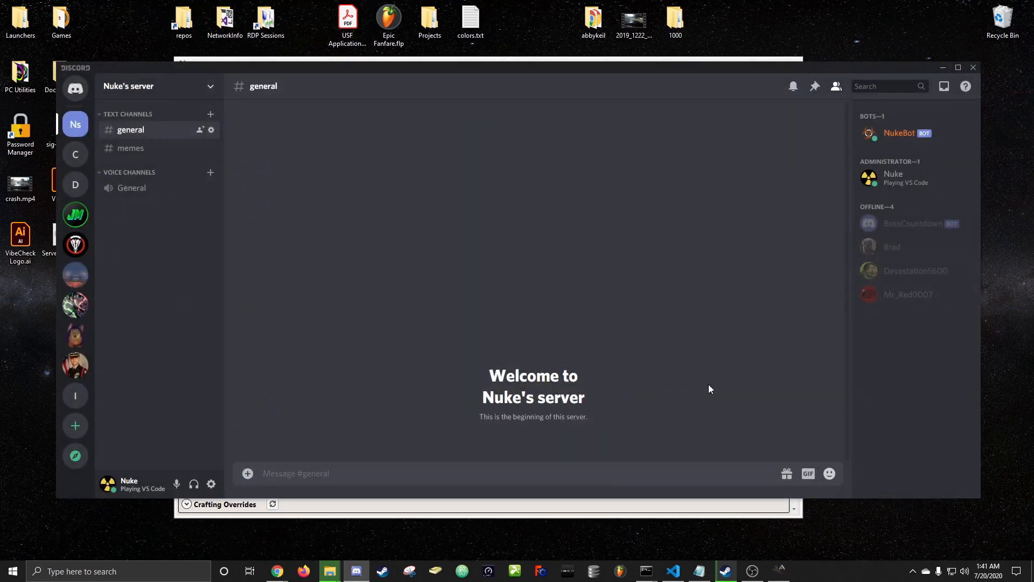
pyautogui.moveTo(157, 101)
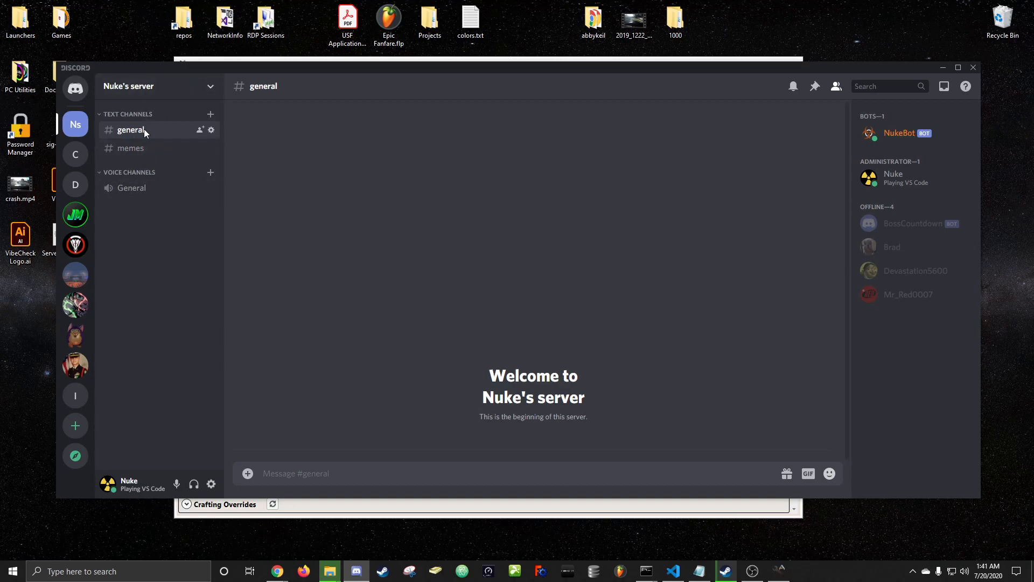
pyautogui.click(210, 114)
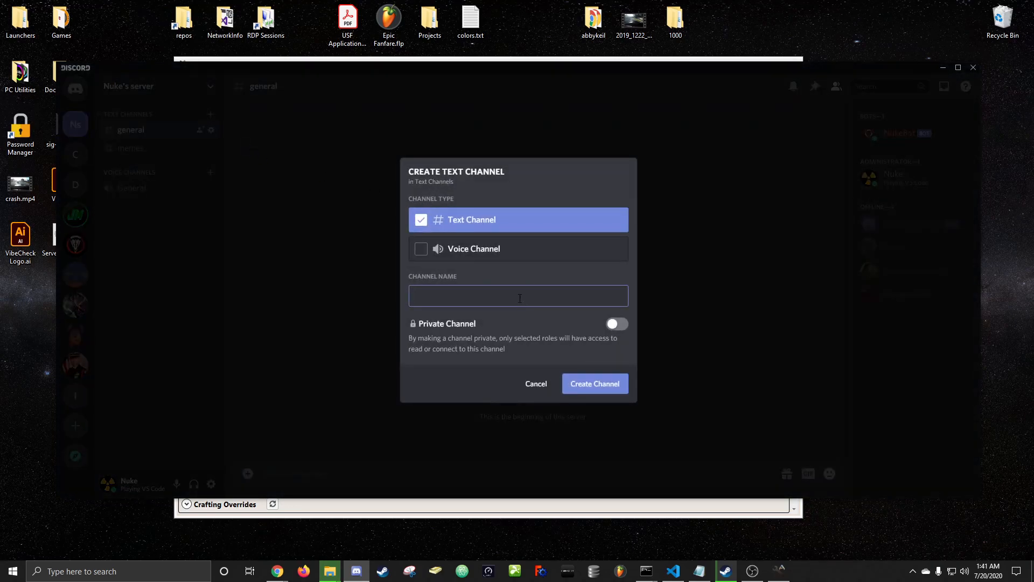
pyautogui.write('ark')
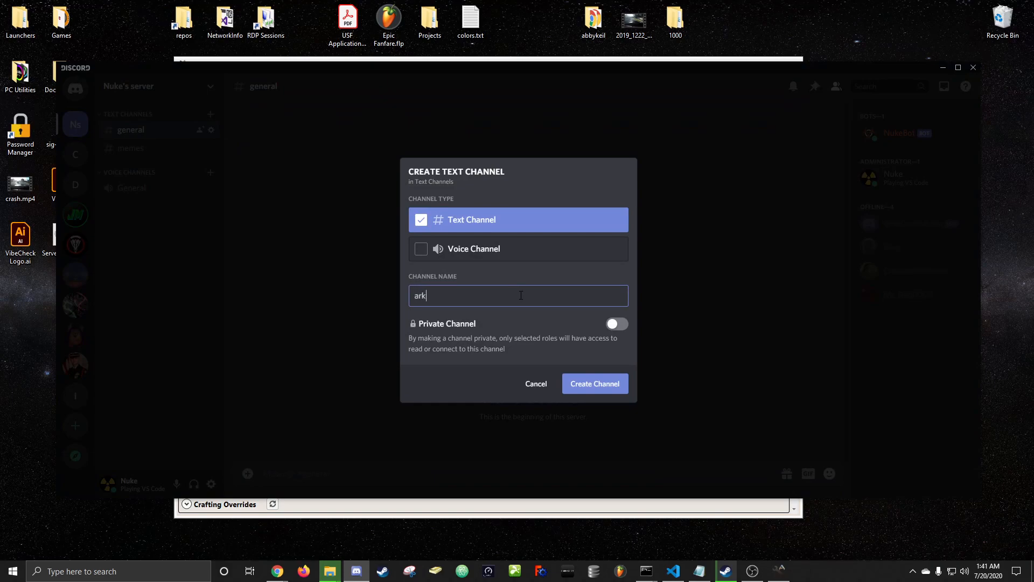
pyautogui.write('-server')
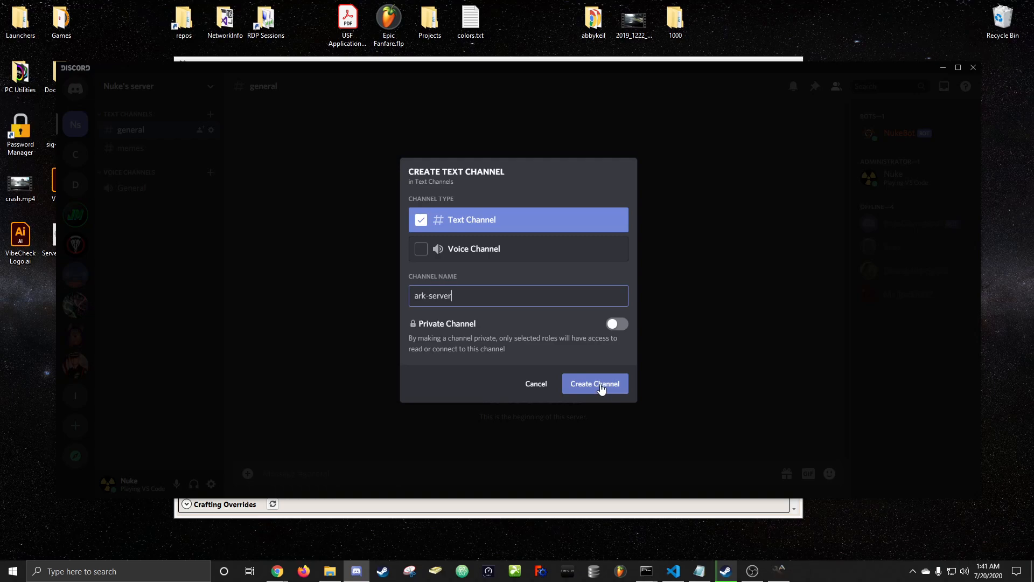
pyautogui.click(595, 383)
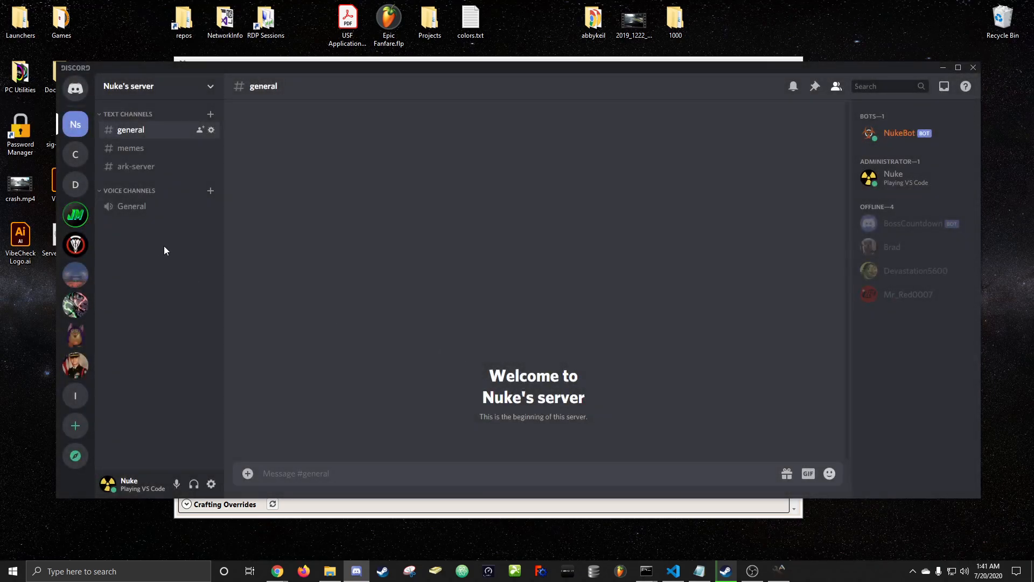
pyautogui.moveTo(157, 250)
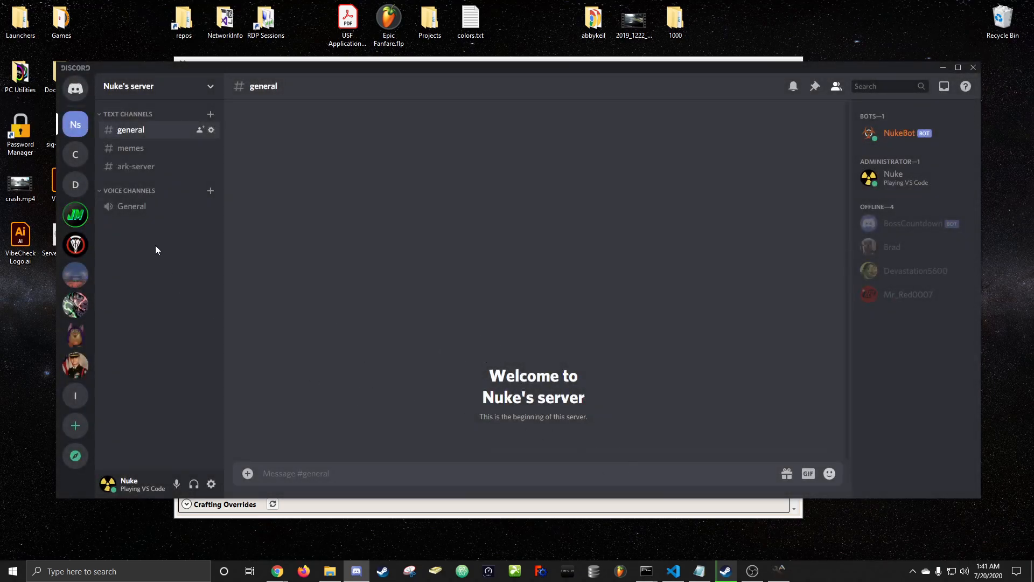
pyautogui.moveTo(163, 86)
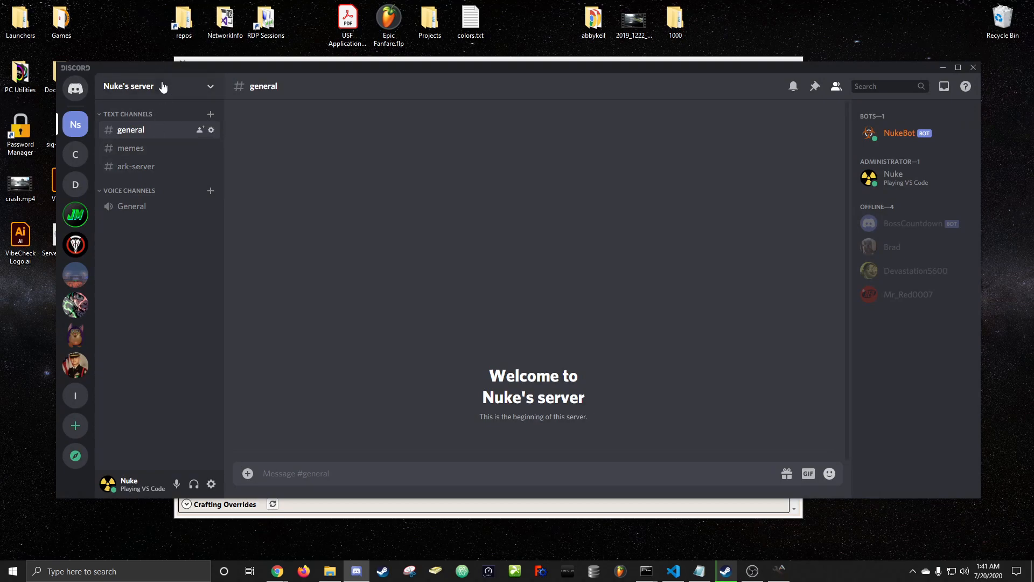
# - From Server Settings, create a webhook named Ark Server Status posting to #ark-server
pyautogui.click(156, 86)
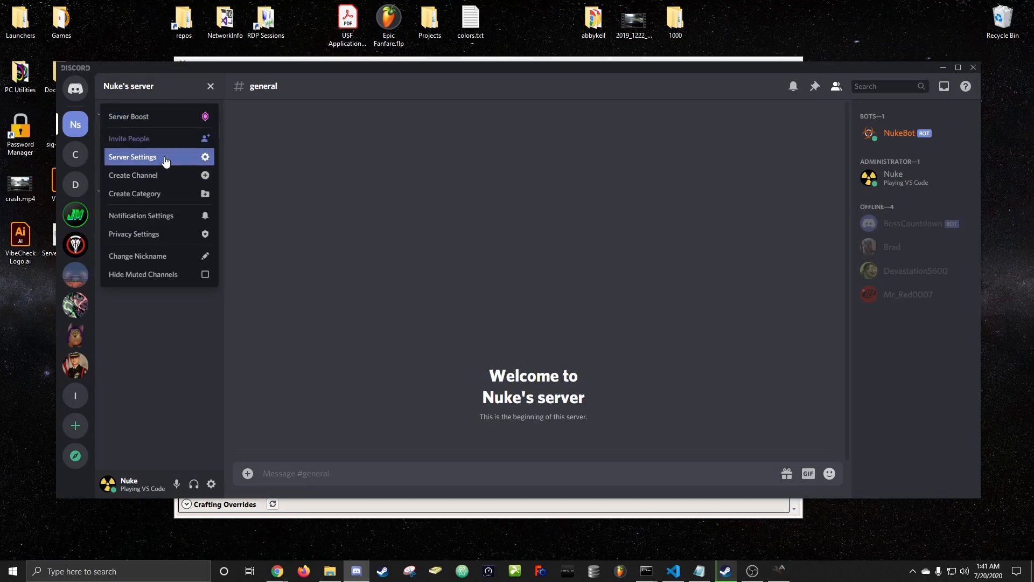
pyautogui.click(133, 157)
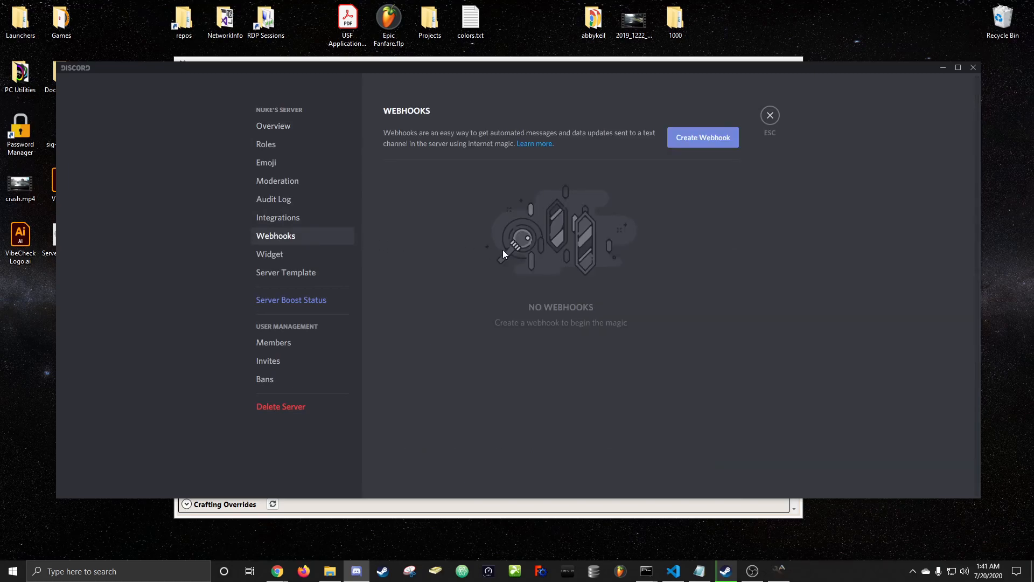
pyautogui.moveTo(717, 151)
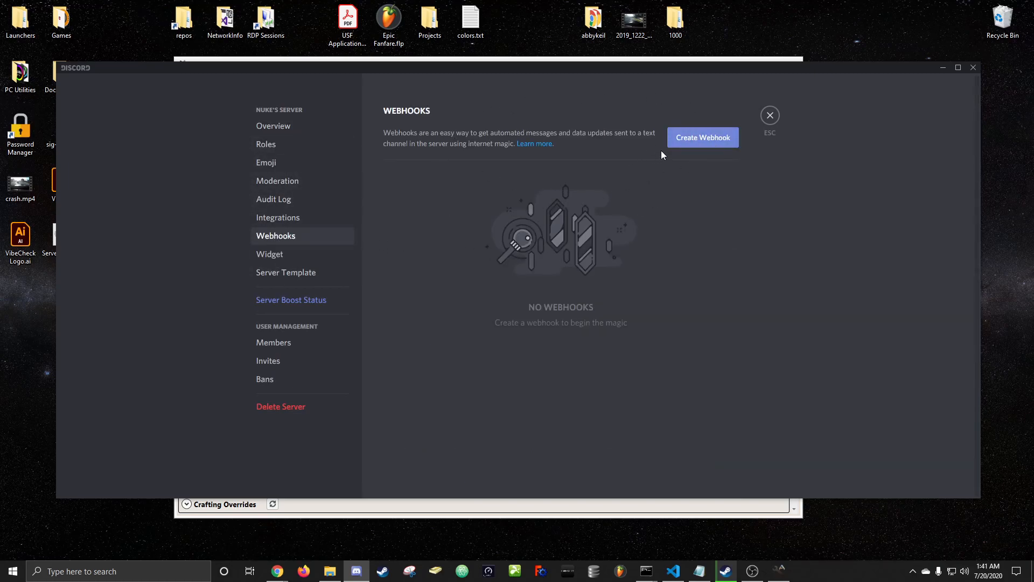
pyautogui.click(702, 137)
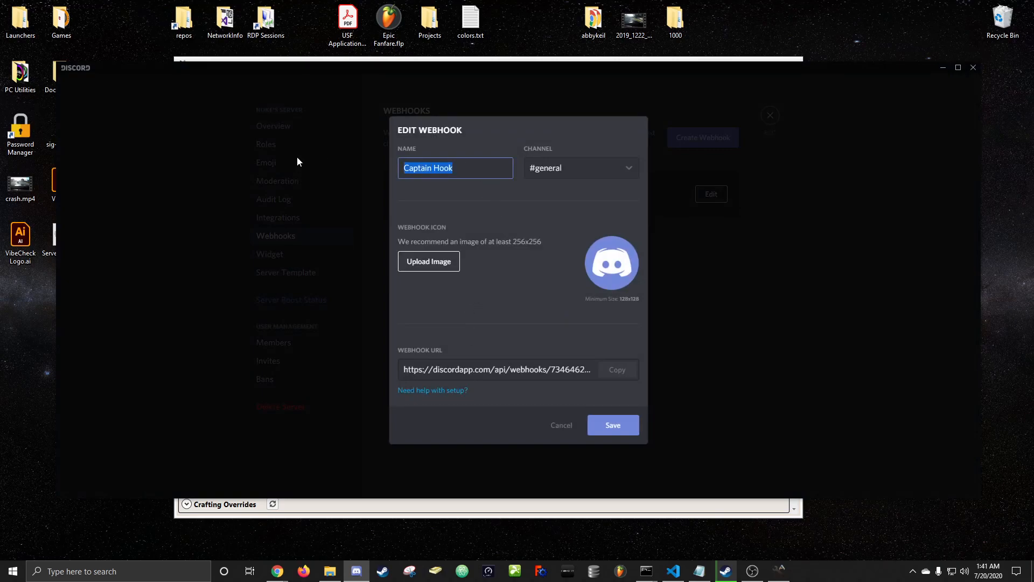
pyautogui.write('Ark Serfy')
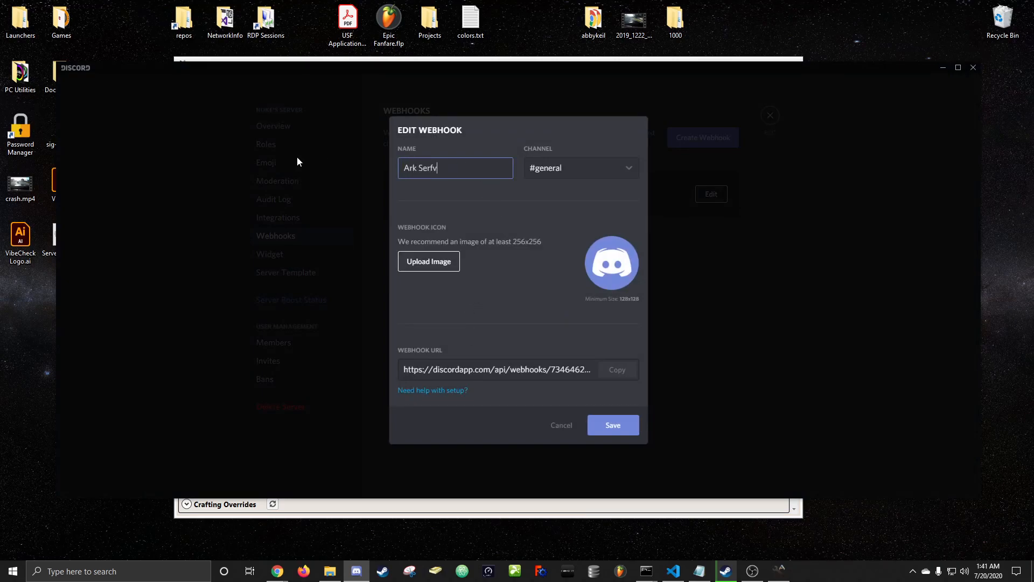
pyautogui.press('Backspace')
pyautogui.write('er Status')
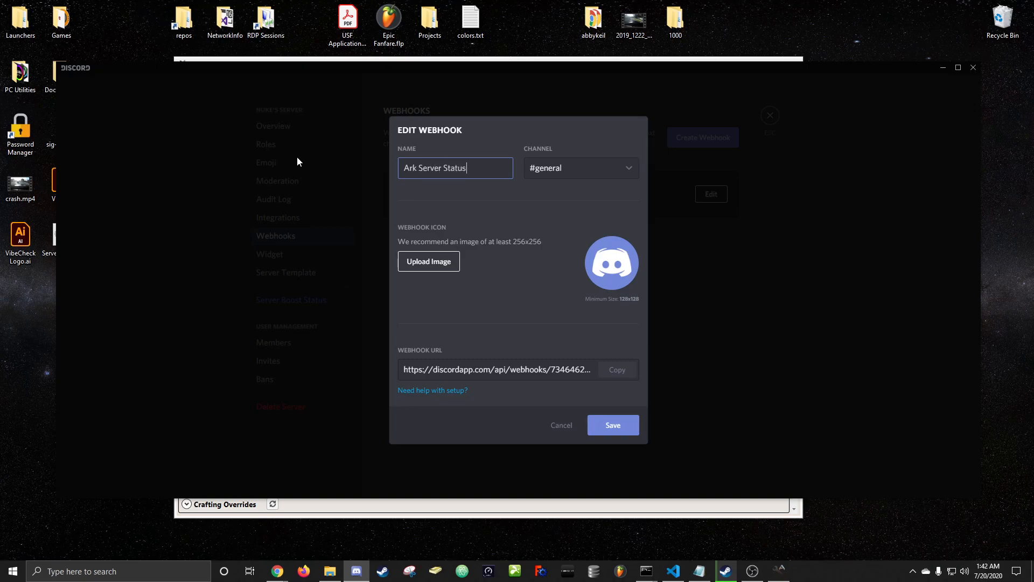
pyautogui.click(581, 167)
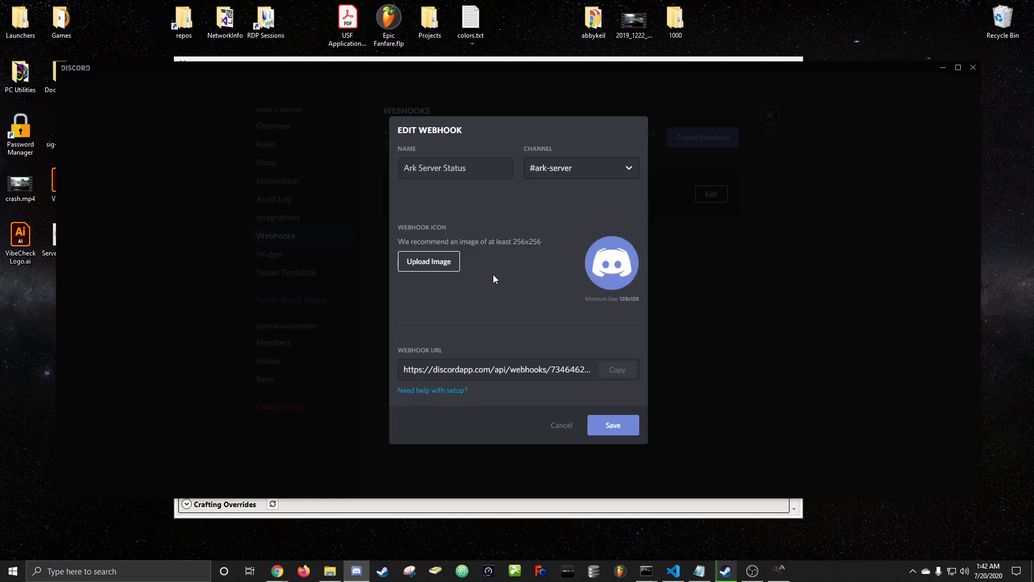
pyautogui.moveTo(627, 375)
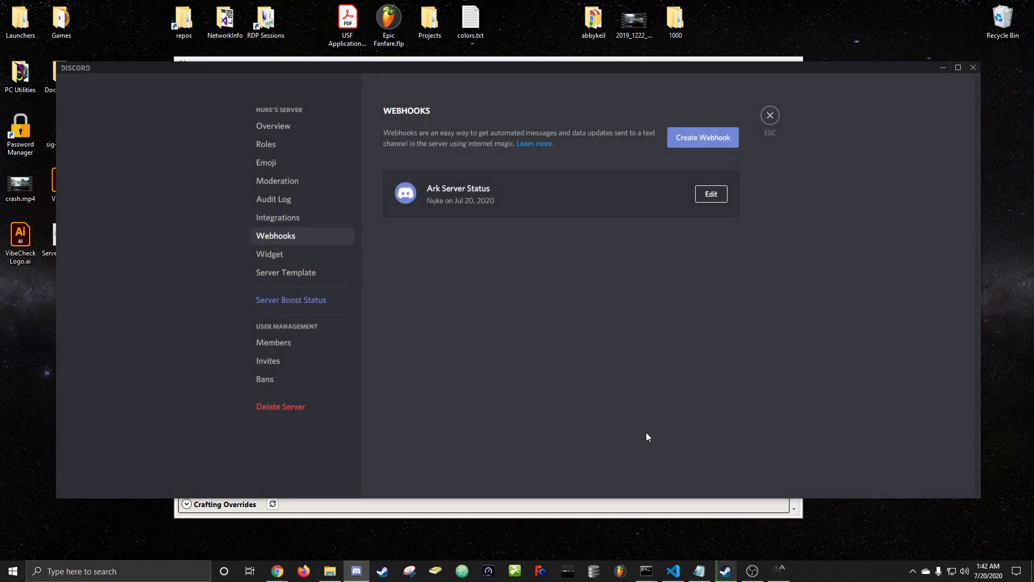
pyautogui.moveTo(834, 128)
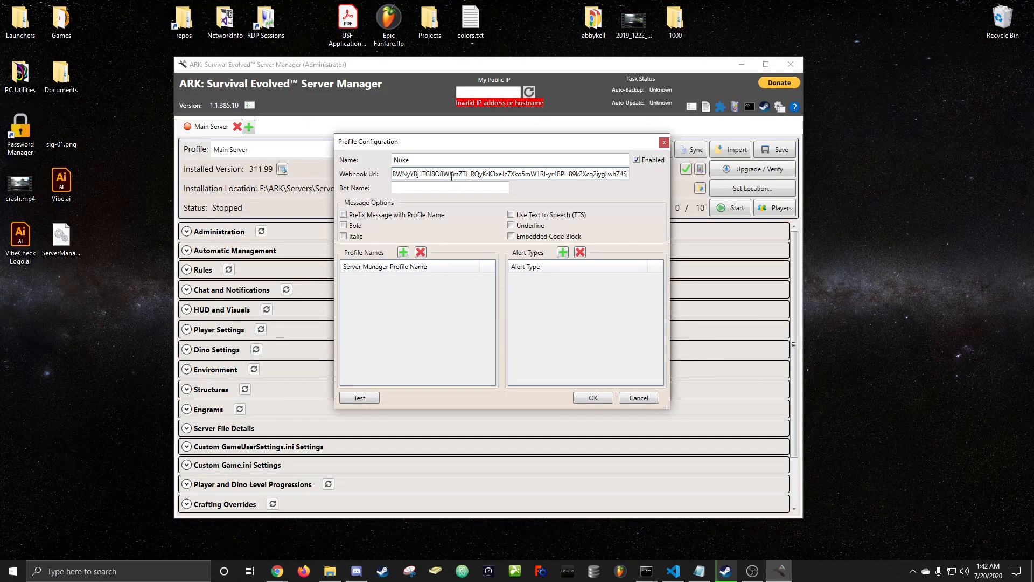
# - Set Bot Name to 'Ark Server Status' and enable profile-name prefix and bold messages
pyautogui.write('A')
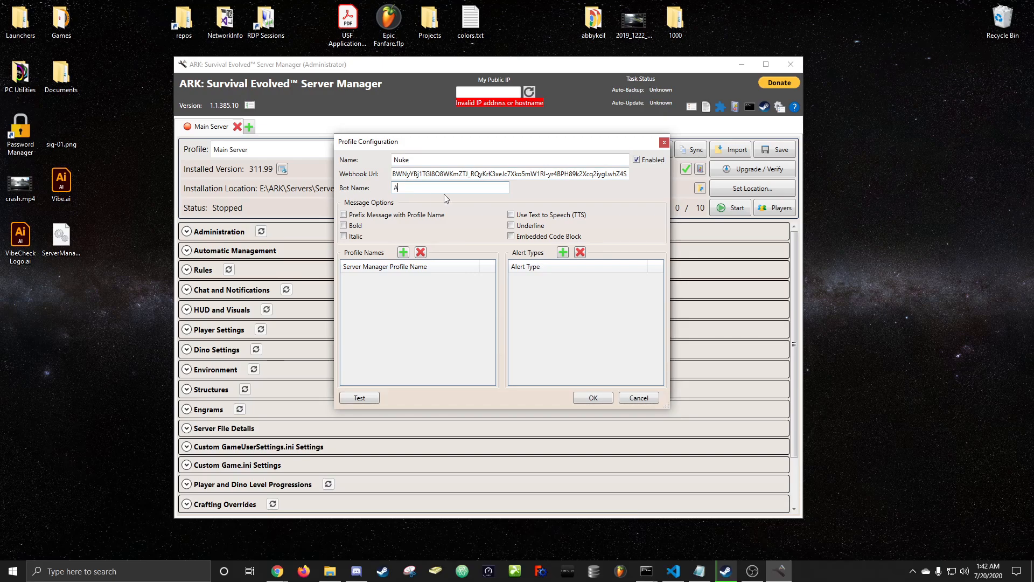
pyautogui.write('rk Server')
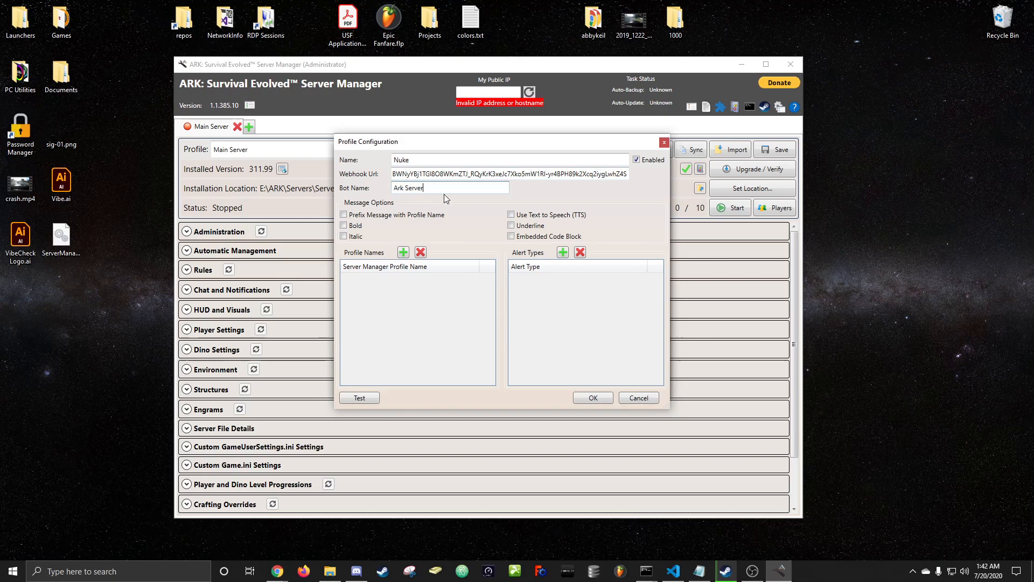
pyautogui.write('Status')
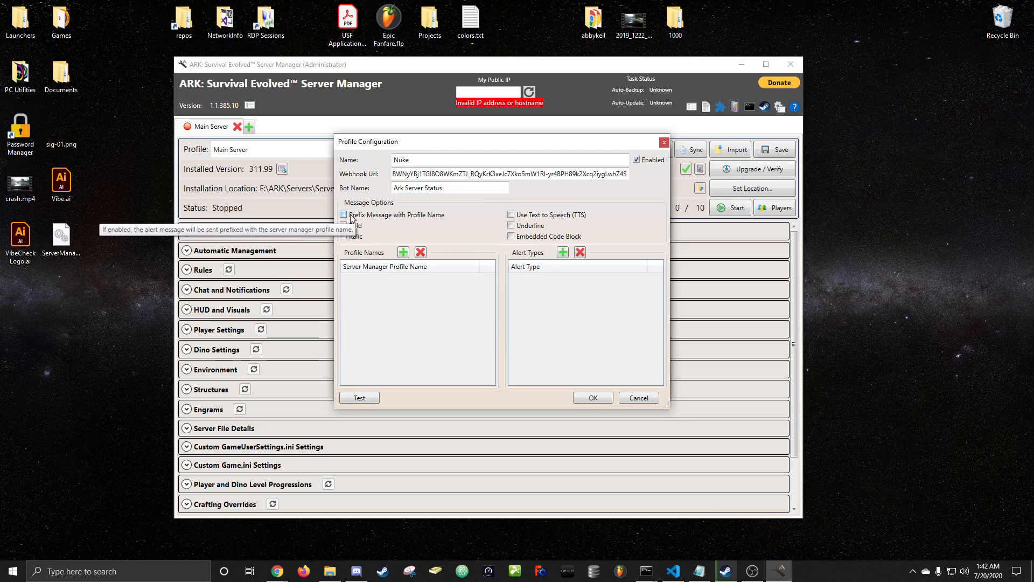
pyautogui.click(343, 215)
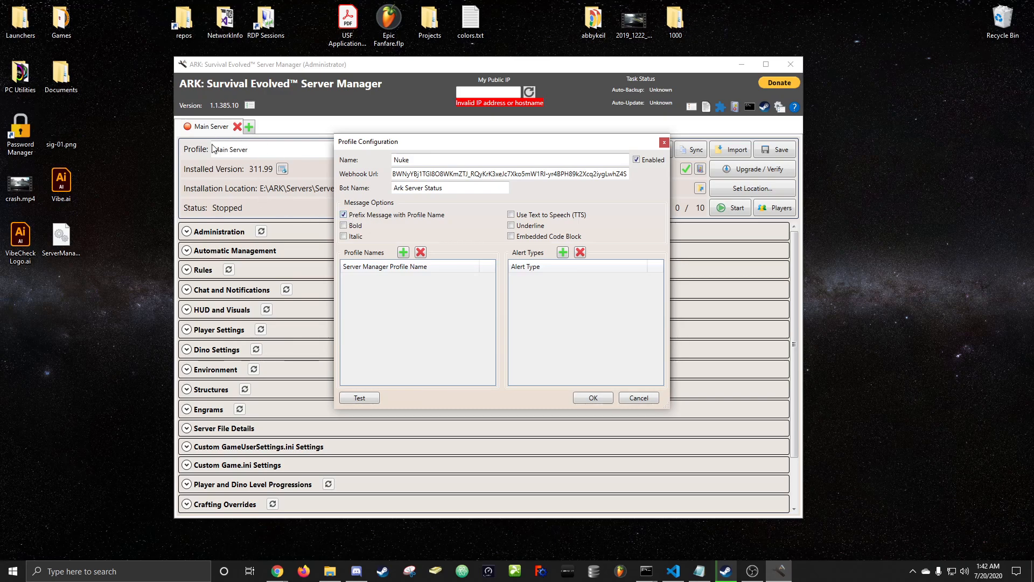
pyautogui.moveTo(437, 237)
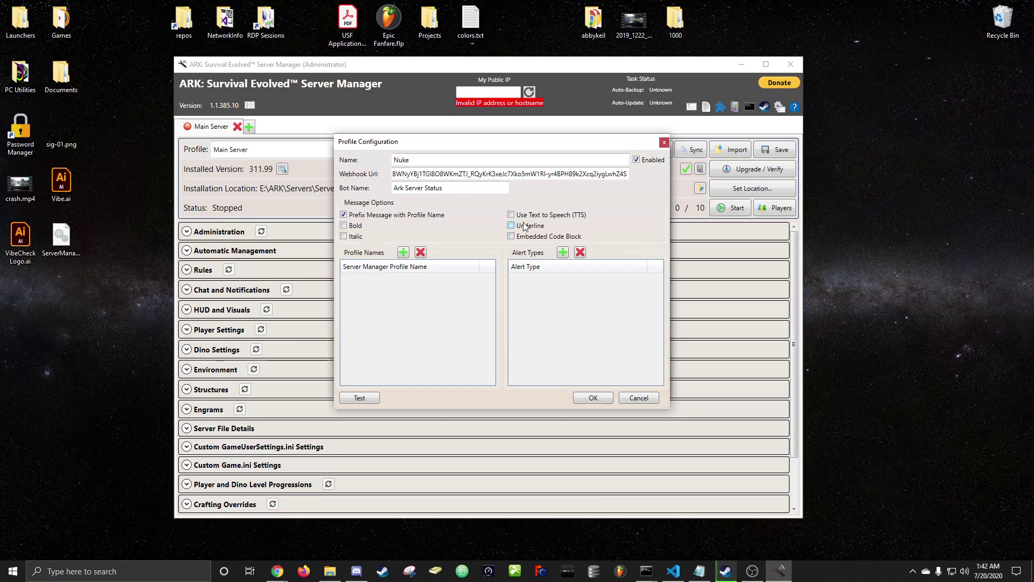
pyautogui.moveTo(510, 226)
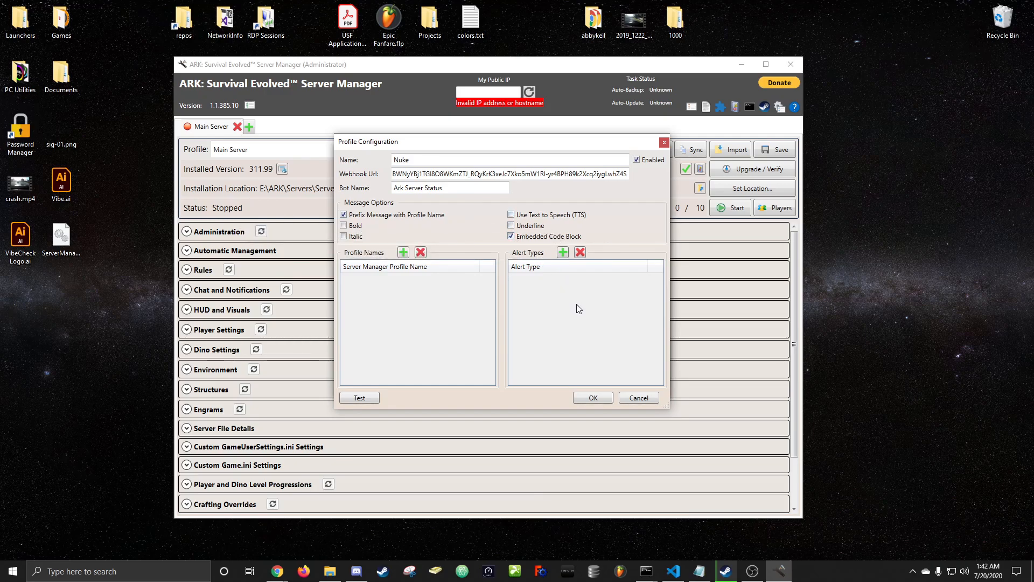
pyautogui.click(344, 225)
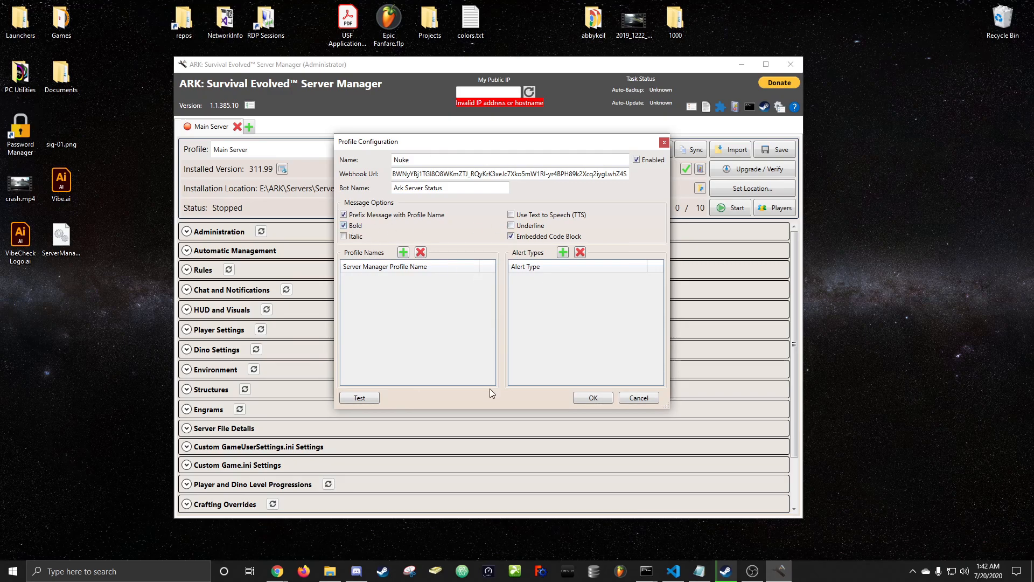
pyautogui.moveTo(461, 296)
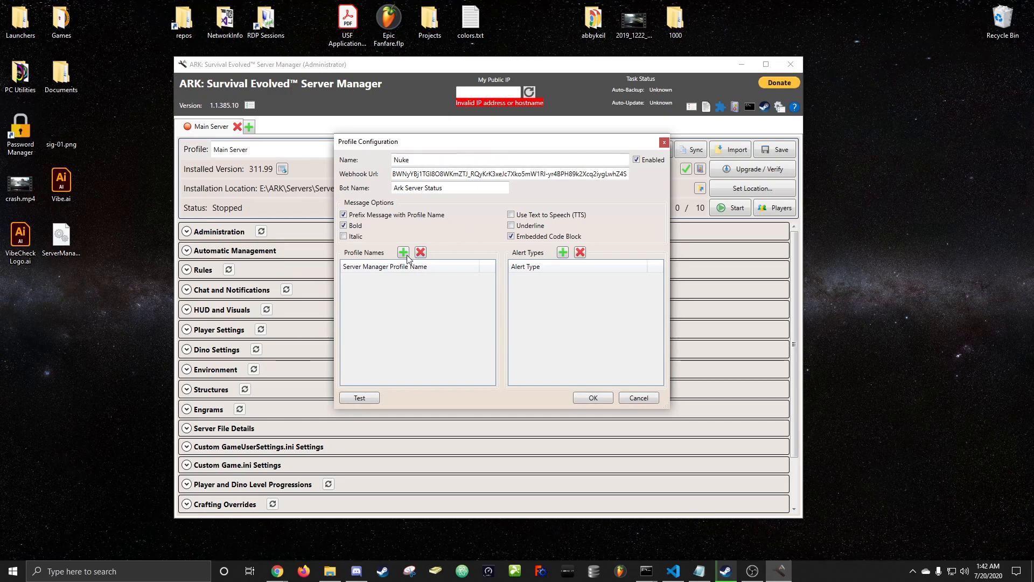
# - Add Main Server under Profile Names and Startup under Alert Types, then add another alert type
pyautogui.click(403, 252)
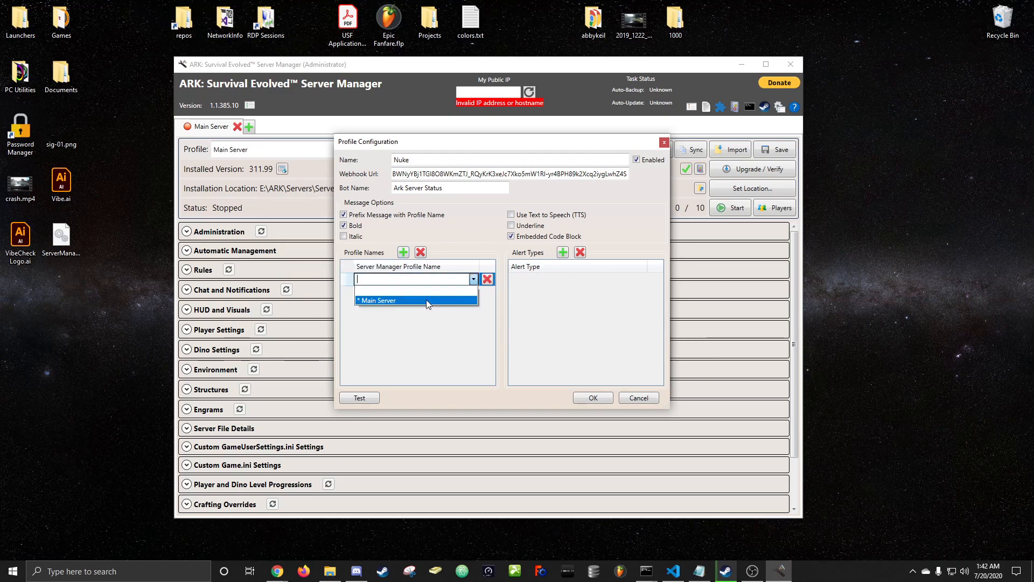
pyautogui.click(377, 300)
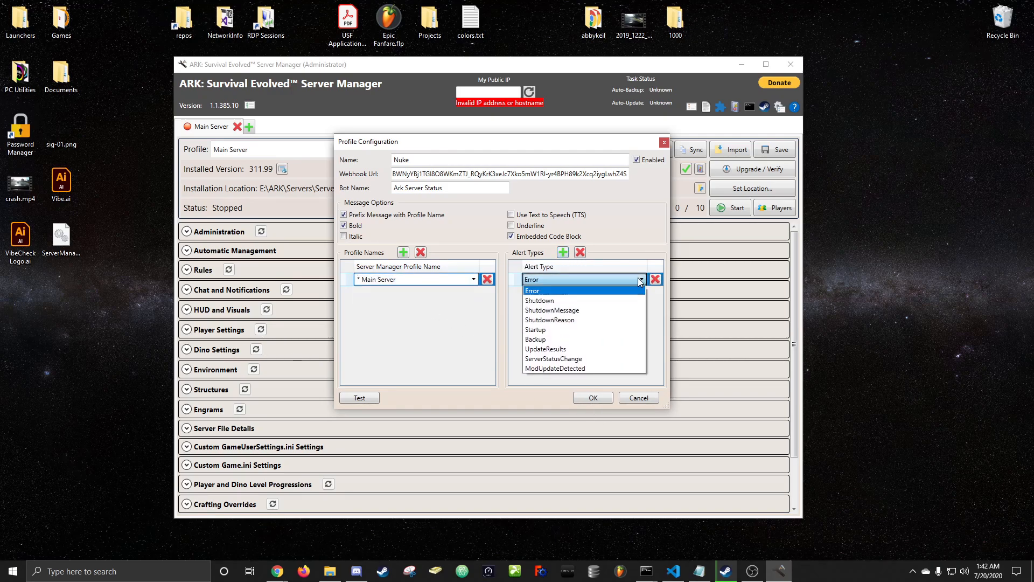
pyautogui.click(535, 329)
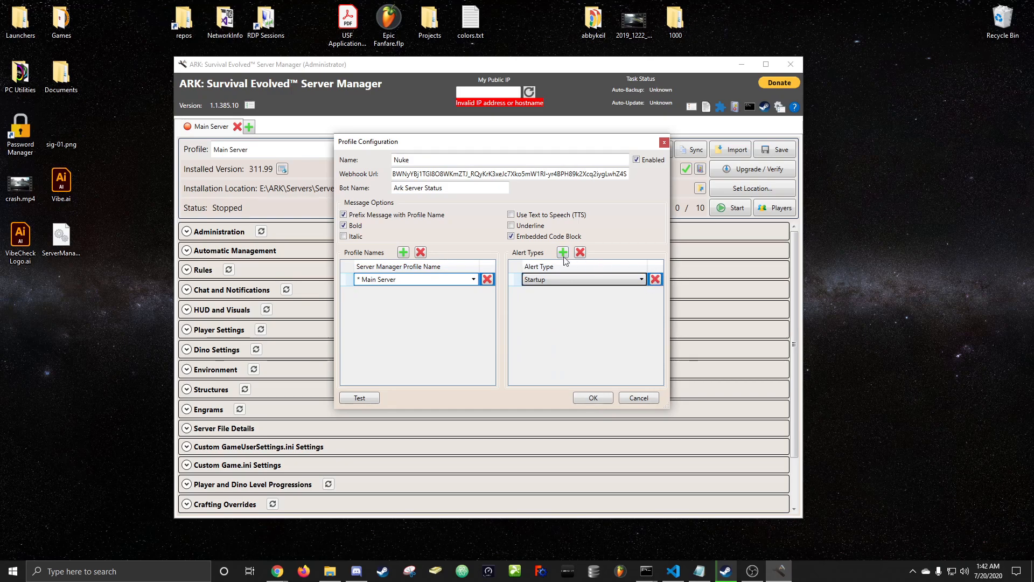
pyautogui.click(562, 252)
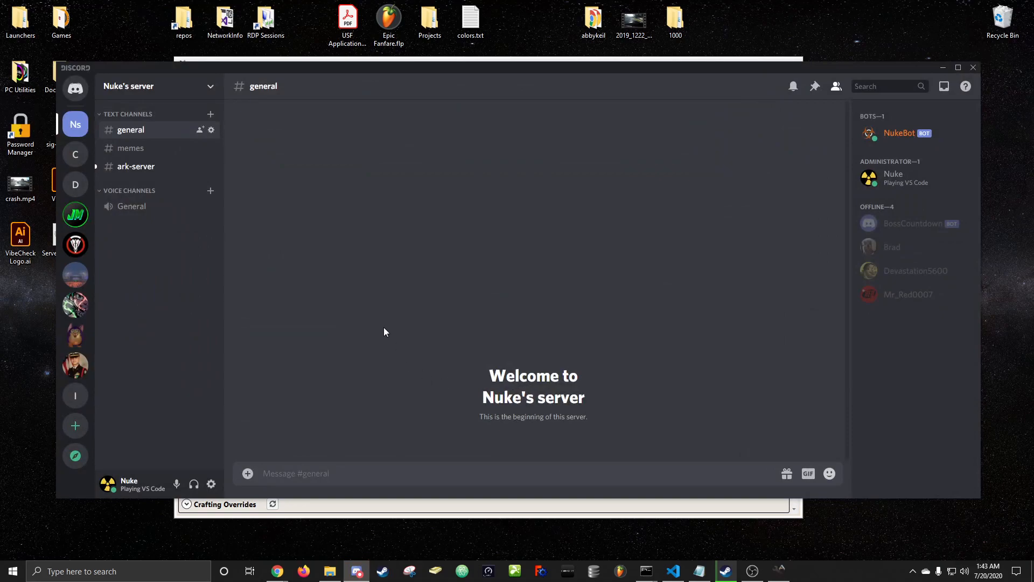
# - View #ark-server showing the Main Server Startup and Shutdown test messages
pyautogui.click(136, 166)
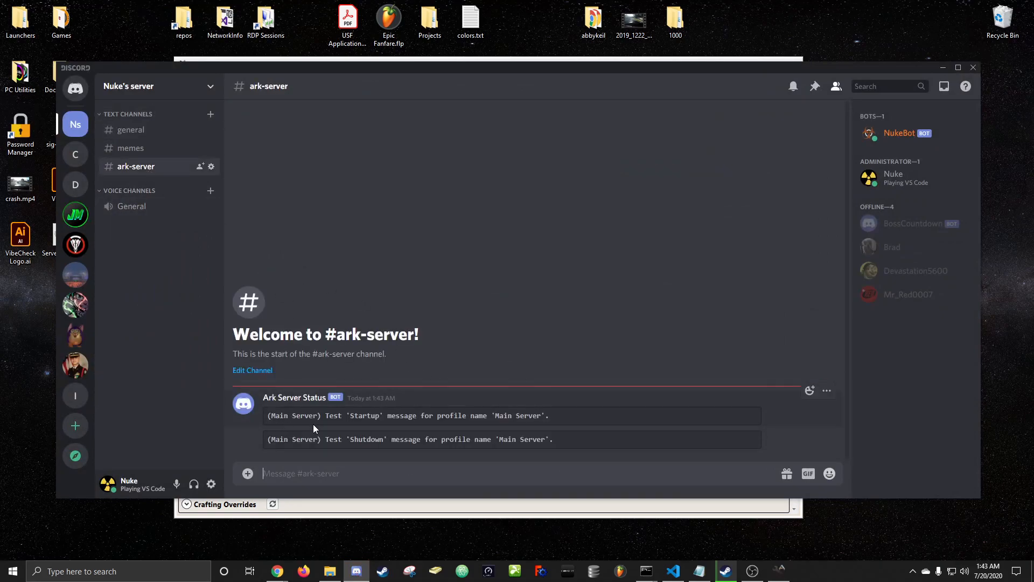
pyautogui.moveTo(509, 428)
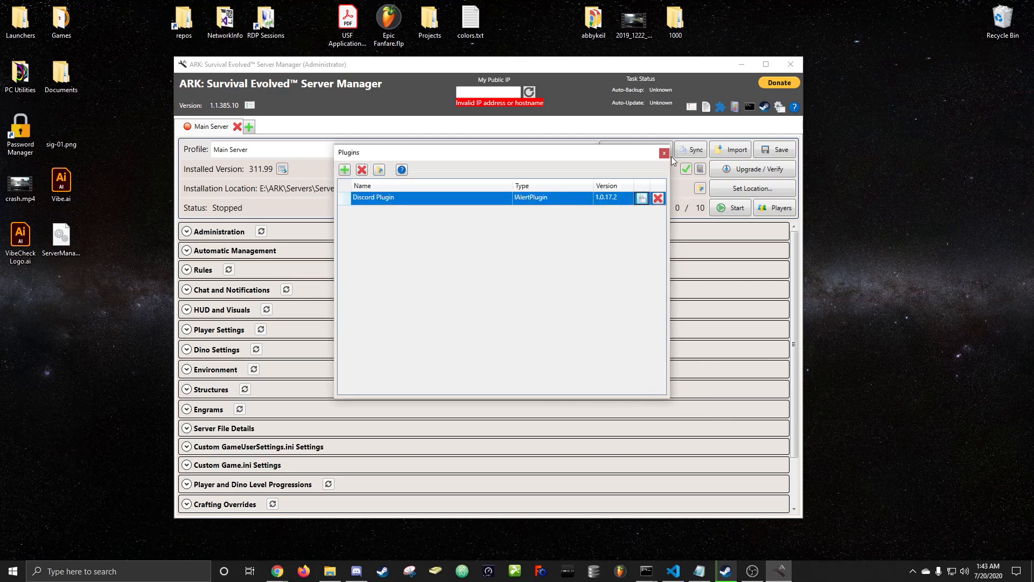
# - Close the plugin dialogs and start the Main Server
pyautogui.click(664, 153)
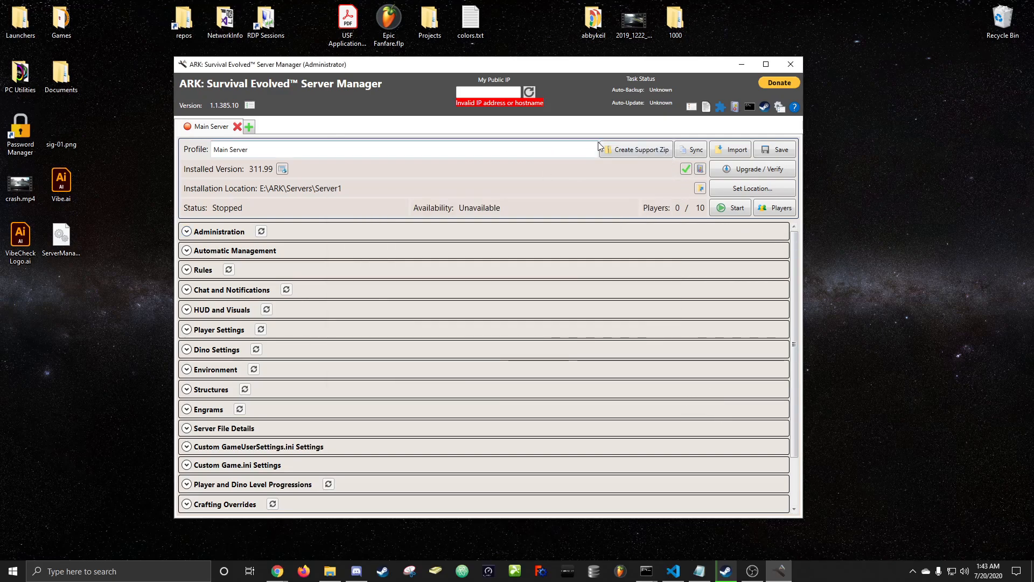
pyautogui.moveTo(734, 208)
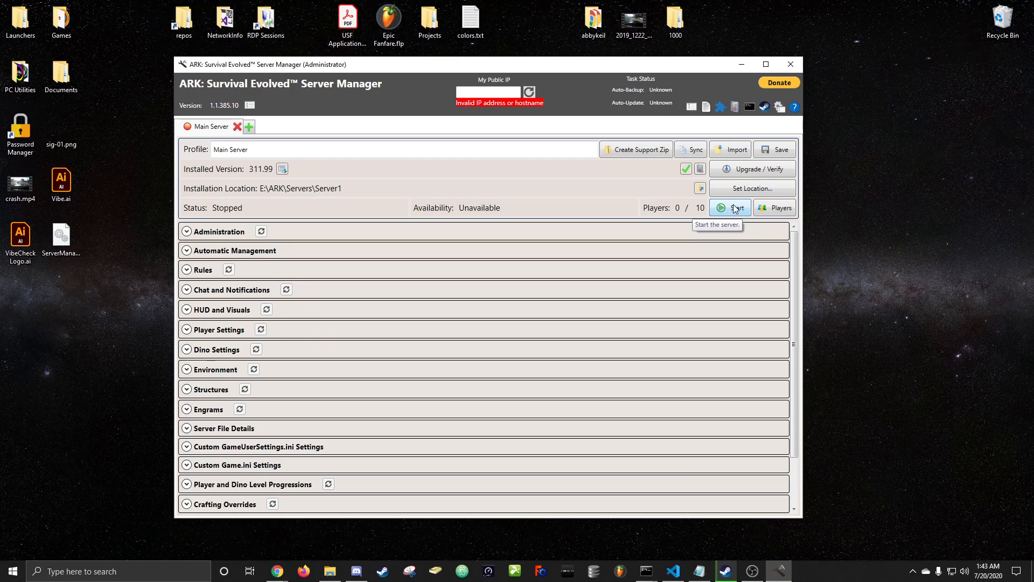
pyautogui.click(731, 208)
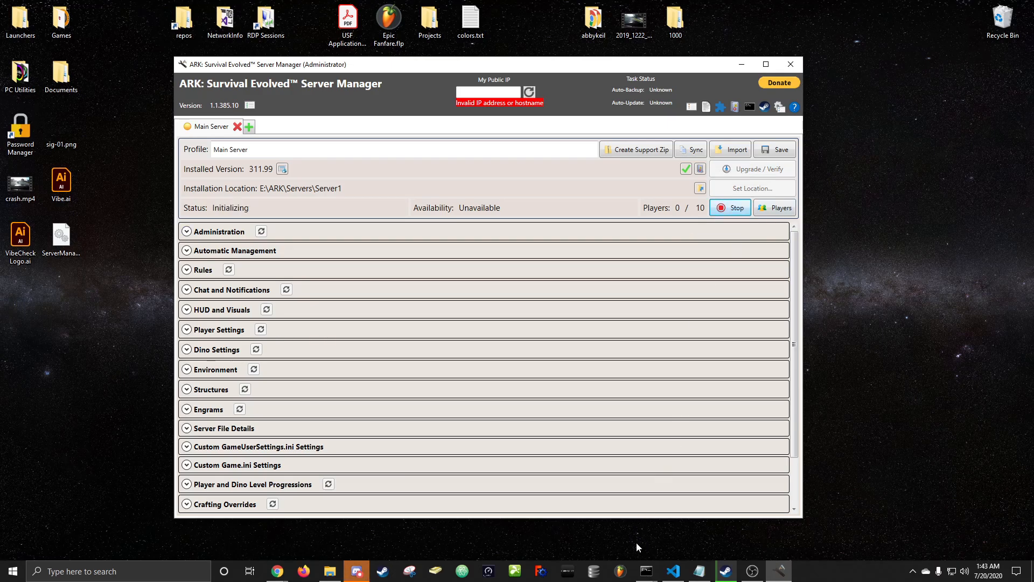
# - Check #ark-server for the starting message, then close the ShooterGameServer console
pyautogui.click(356, 571)
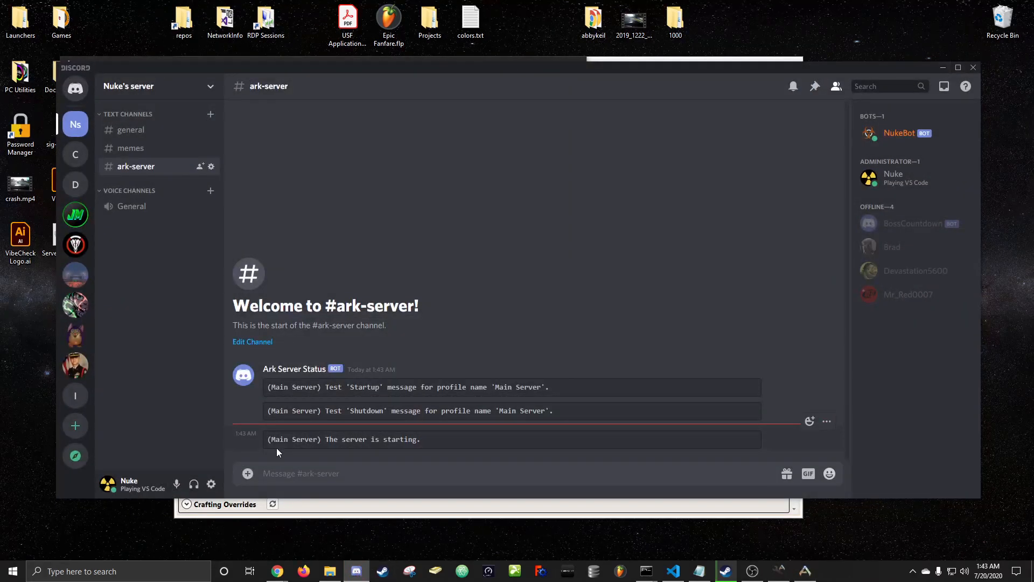
pyautogui.moveTo(827, 294)
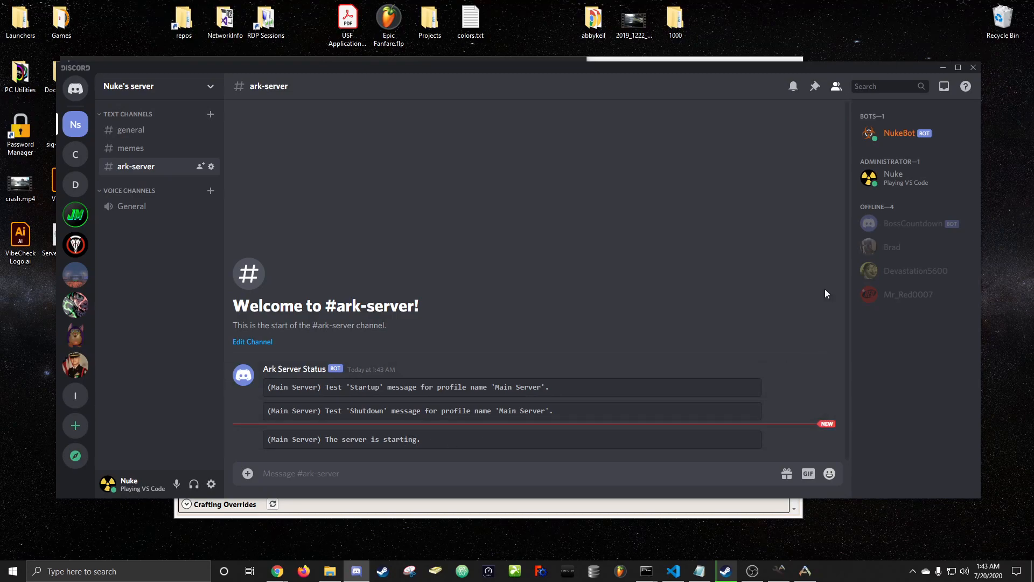
pyautogui.moveTo(1003, 120)
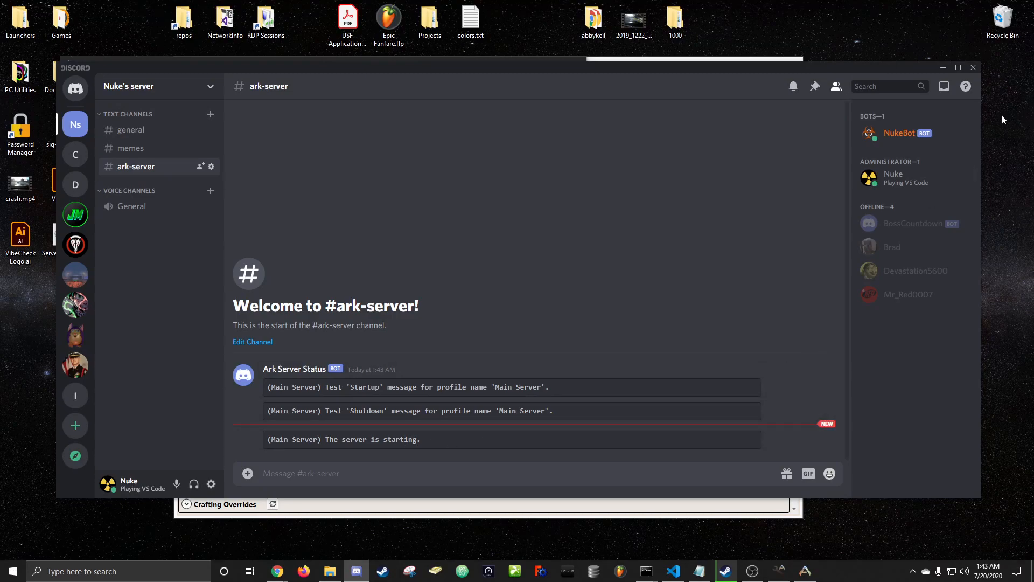
pyautogui.moveTo(905, 135)
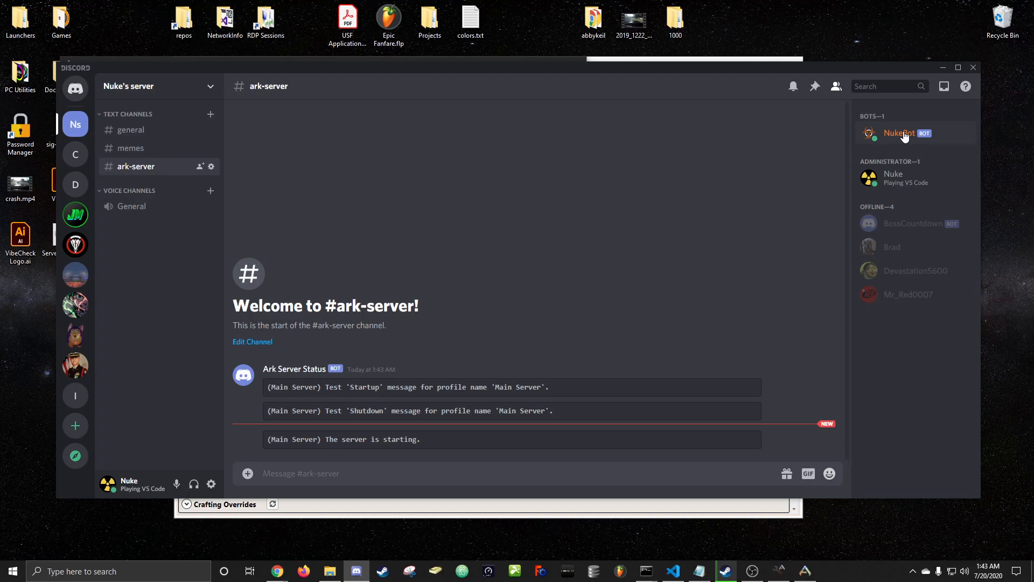
pyautogui.moveTo(909, 146)
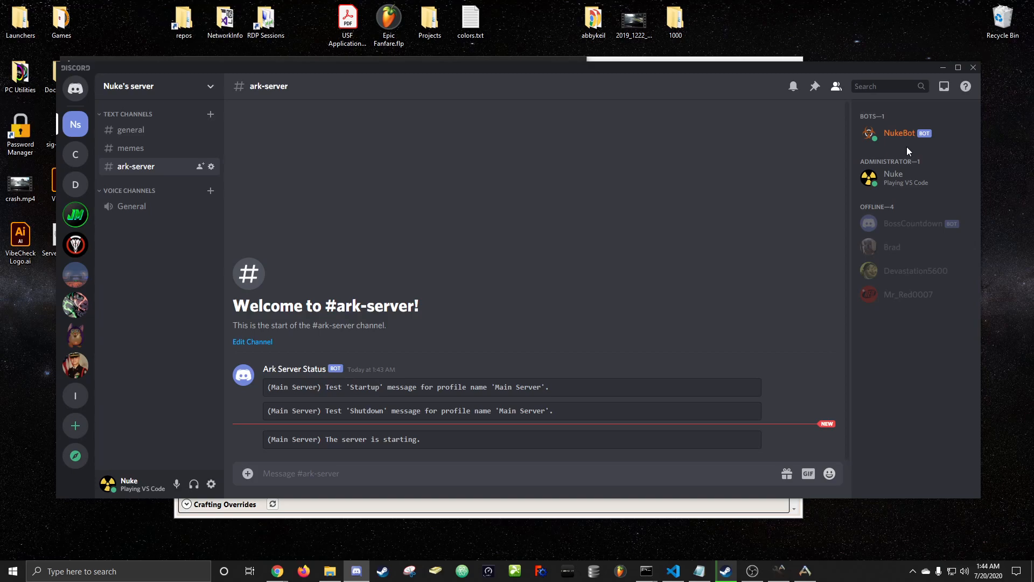
pyautogui.moveTo(927, 154)
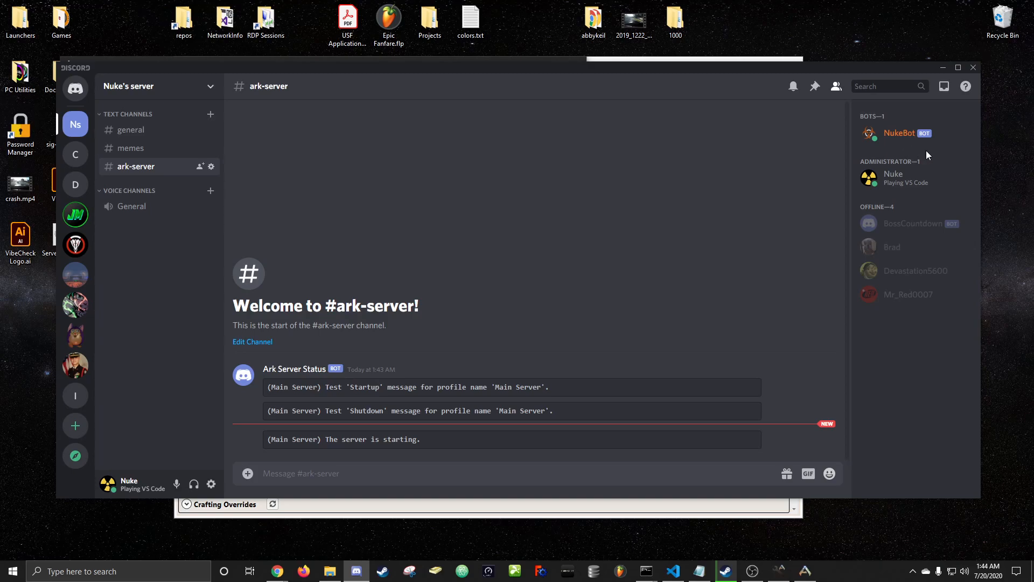
pyautogui.moveTo(906, 135)
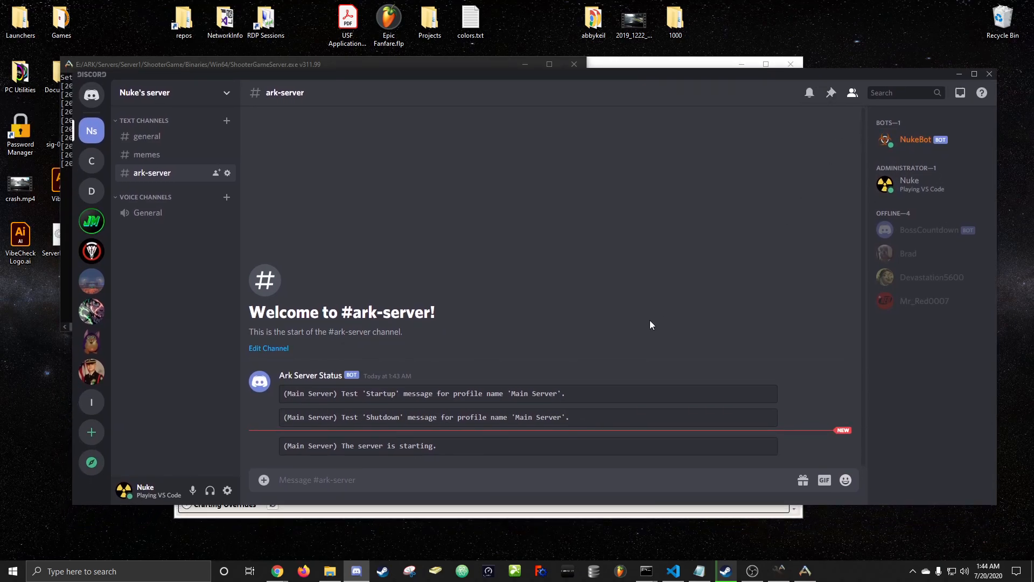
pyautogui.moveTo(614, 378)
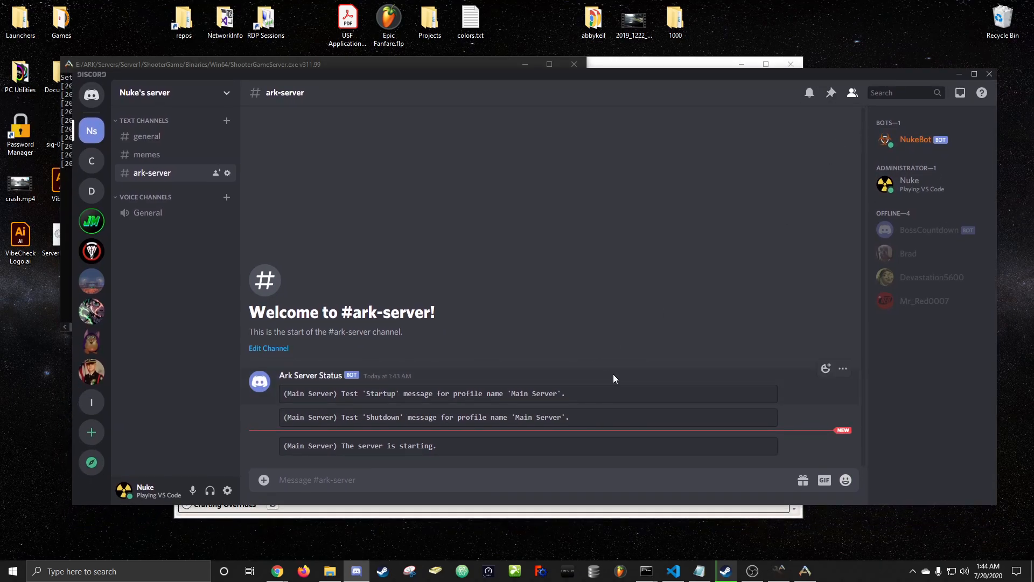
pyautogui.moveTo(638, 384)
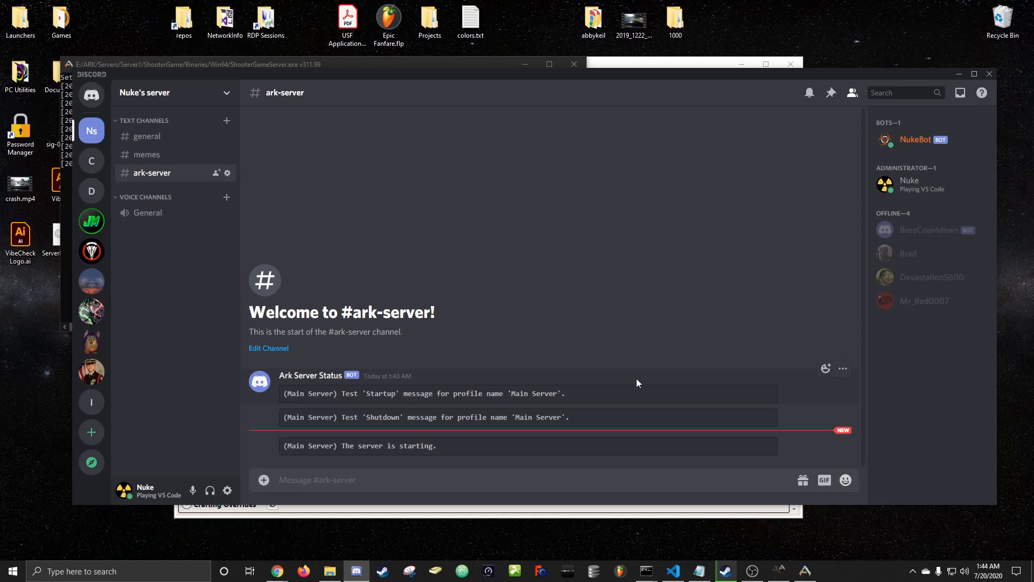
pyautogui.moveTo(959, 77)
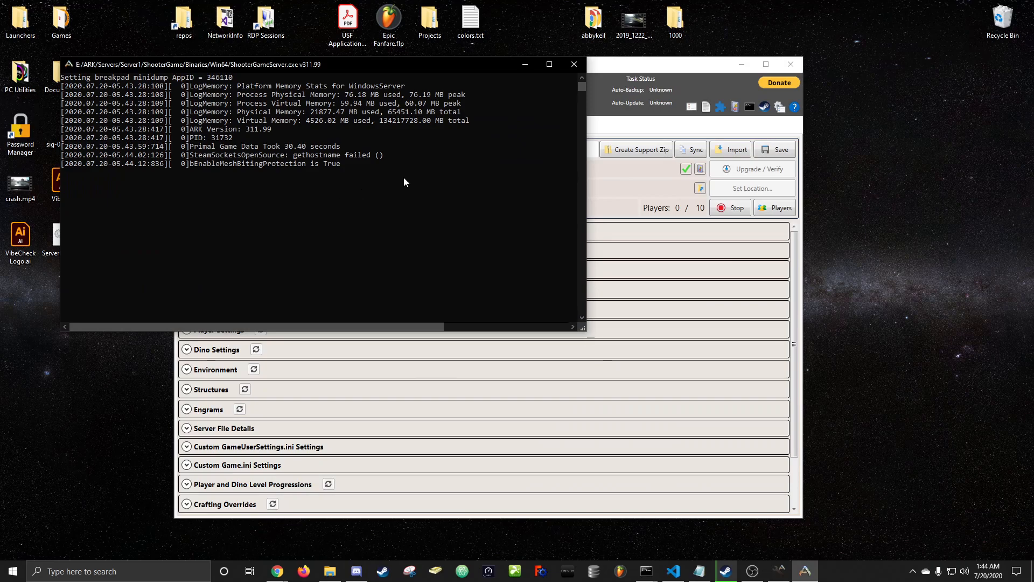
pyautogui.moveTo(498, 181)
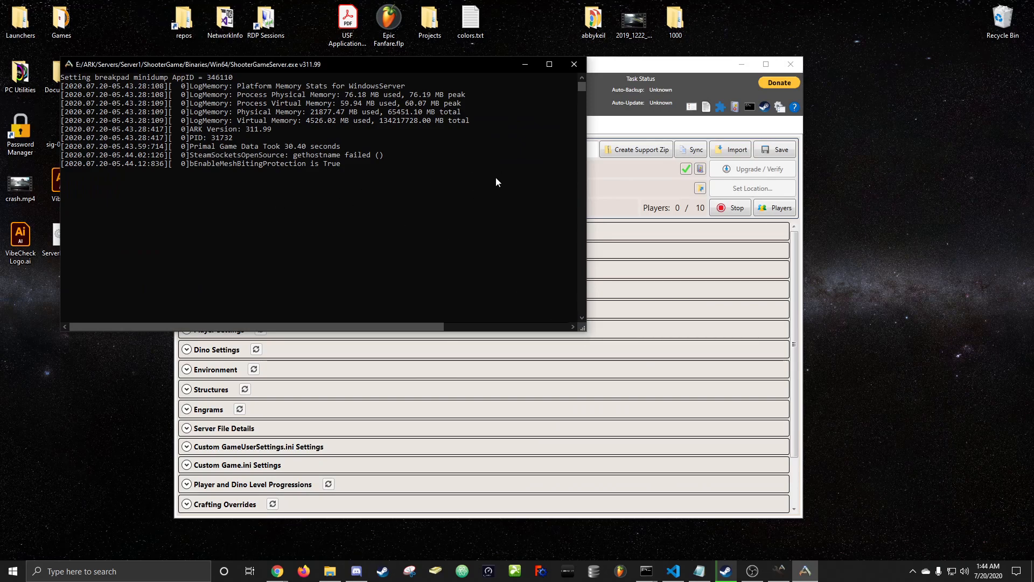
pyautogui.click(730, 208)
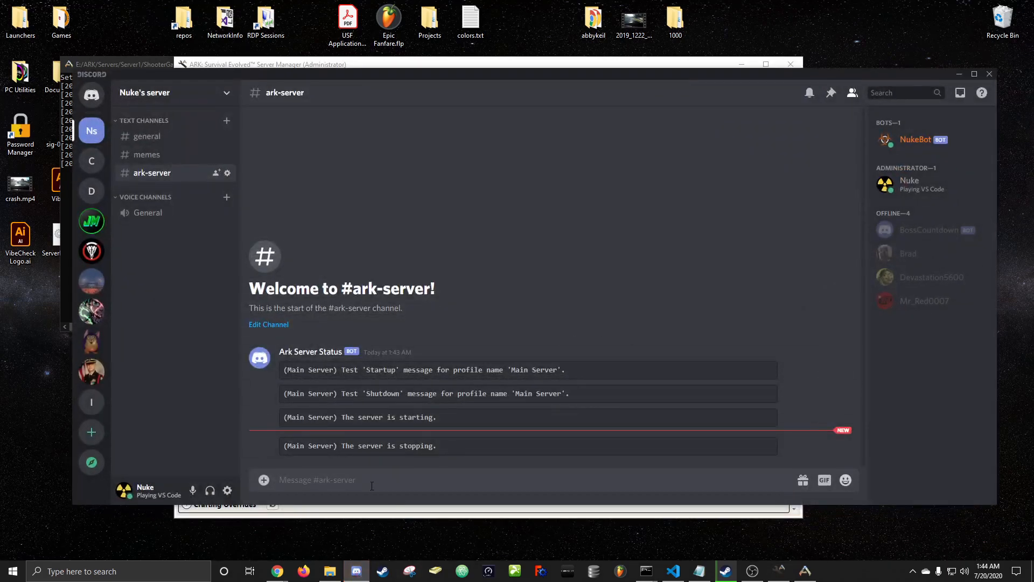
pyautogui.moveTo(820, 337)
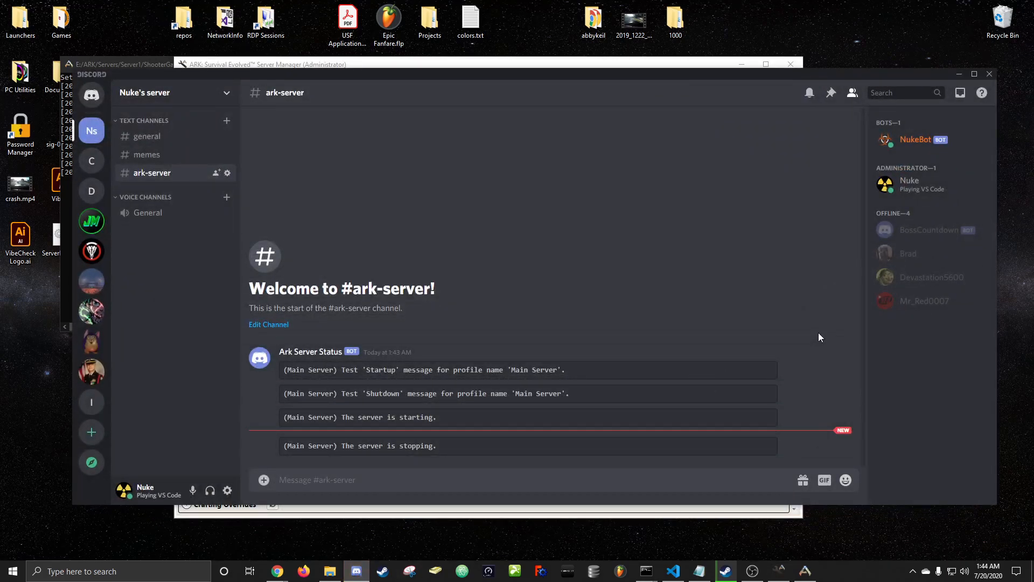
pyautogui.moveTo(845, 337)
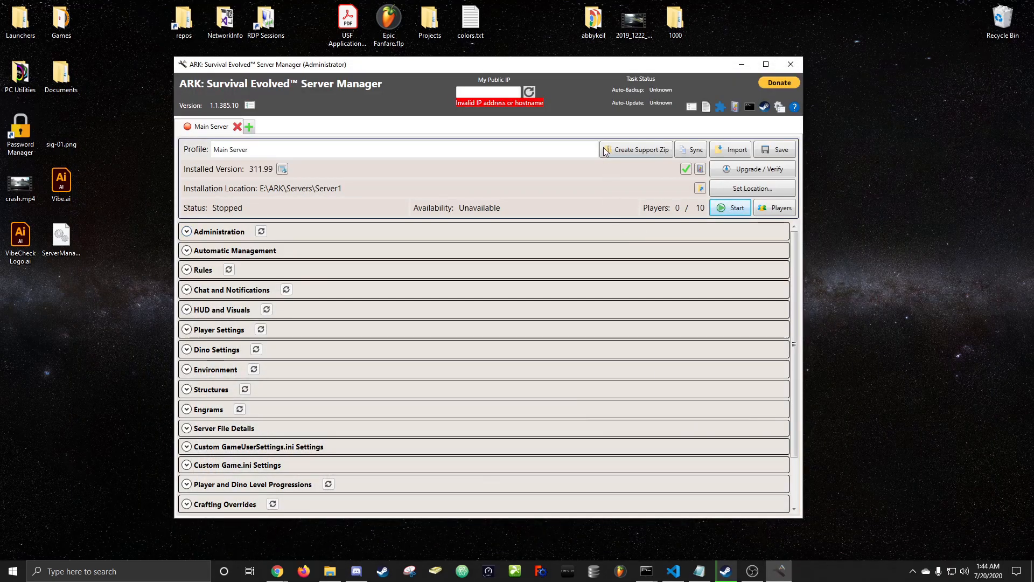
pyautogui.moveTo(736, 79)
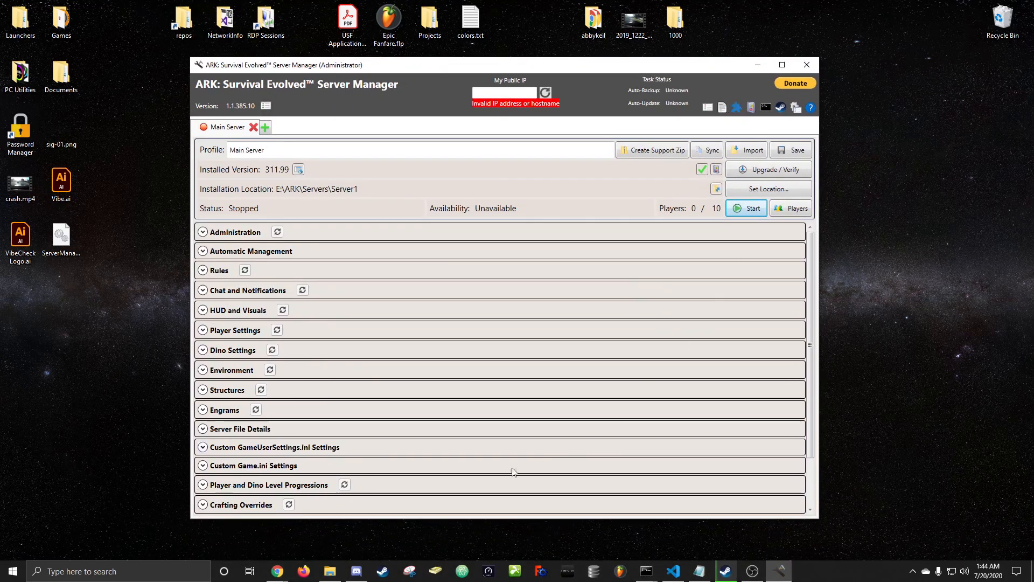
# - Purge the four old messages from #ark-server with ?purge, then enter the ?astro command
pyautogui.click(355, 571)
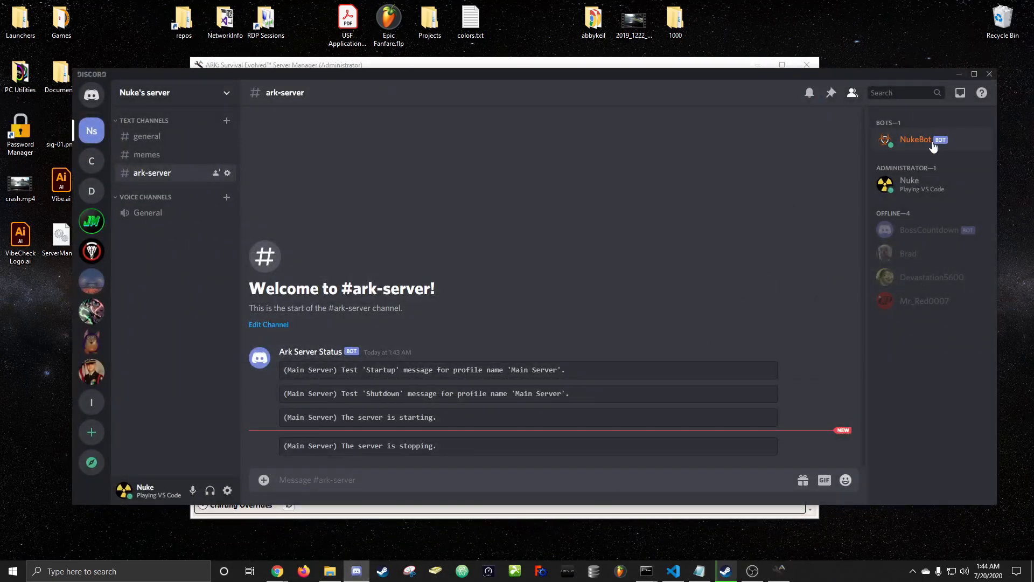
pyautogui.moveTo(550, 479)
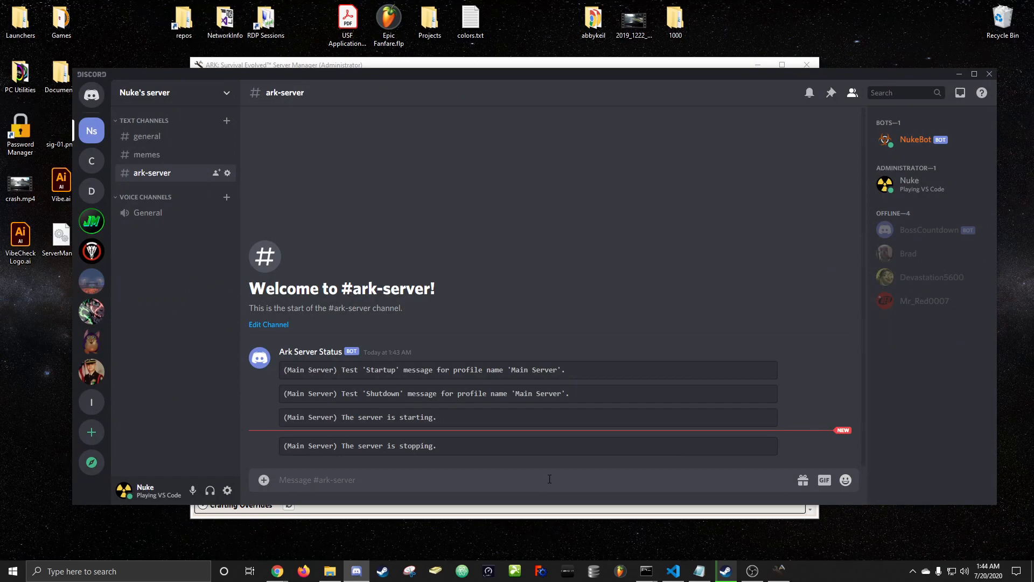
pyautogui.write('?')
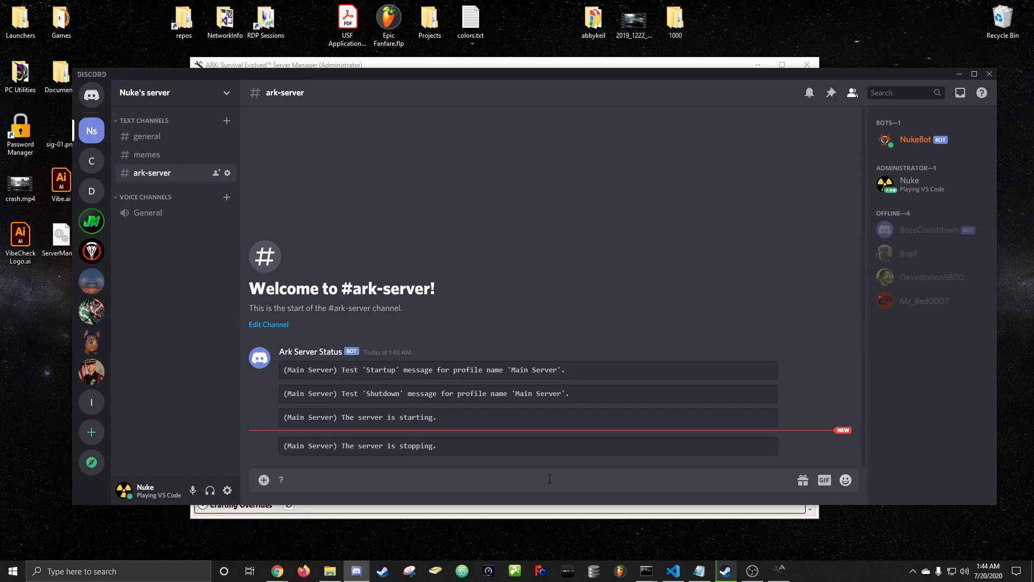
pyautogui.write('purge')
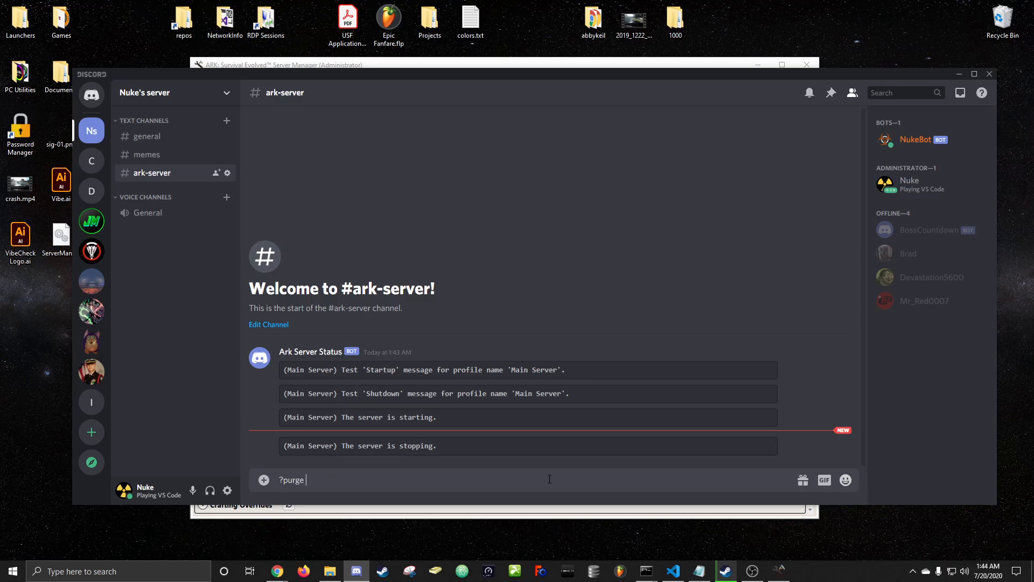
pyautogui.press('Enter')
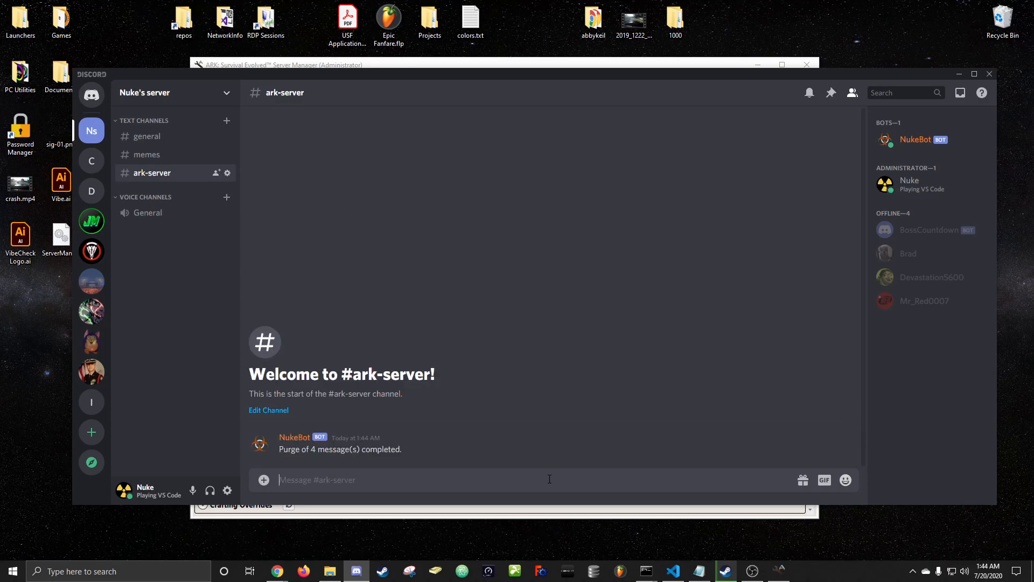
pyautogui.write('?astr')
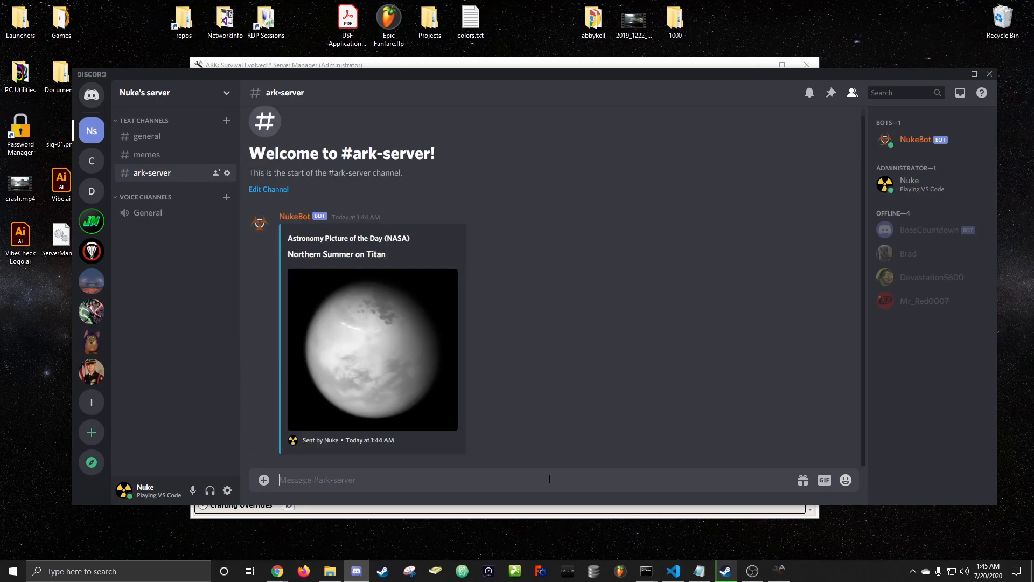
# - Have NukeBot post the player's Overwatch stats card in #ark-server
pyautogui.write('?')
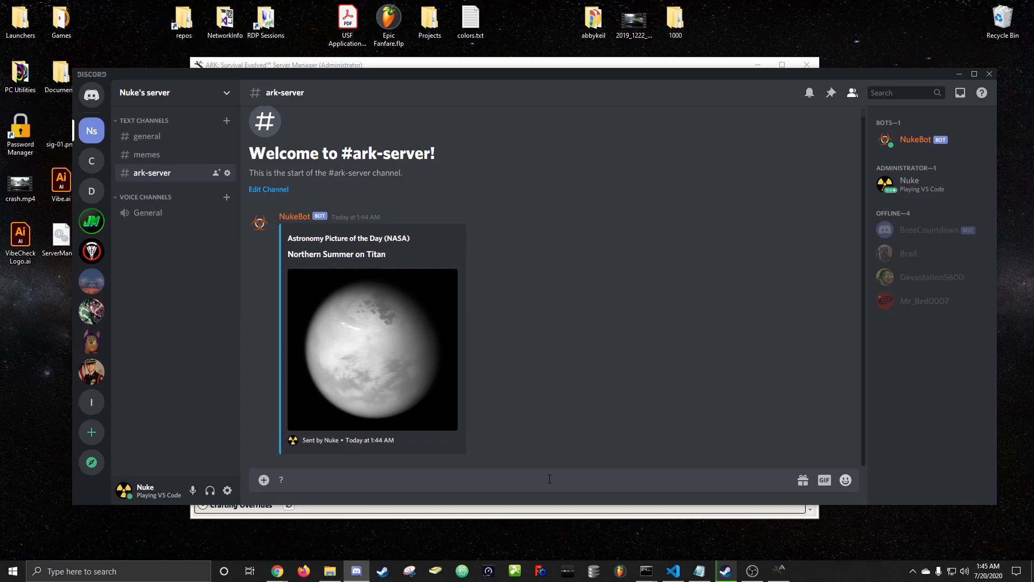
pyautogui.write('as')
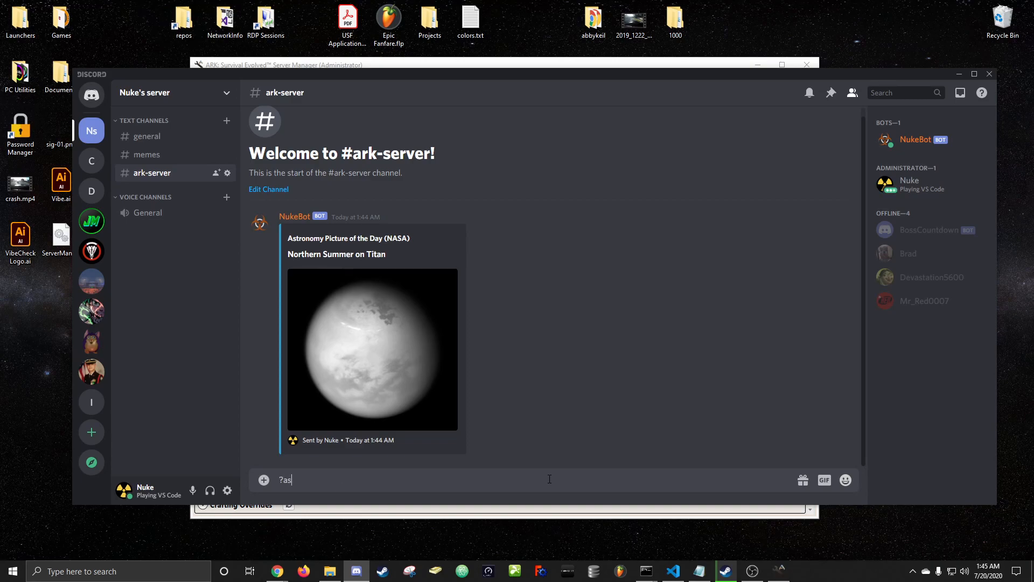
pyautogui.write('t')
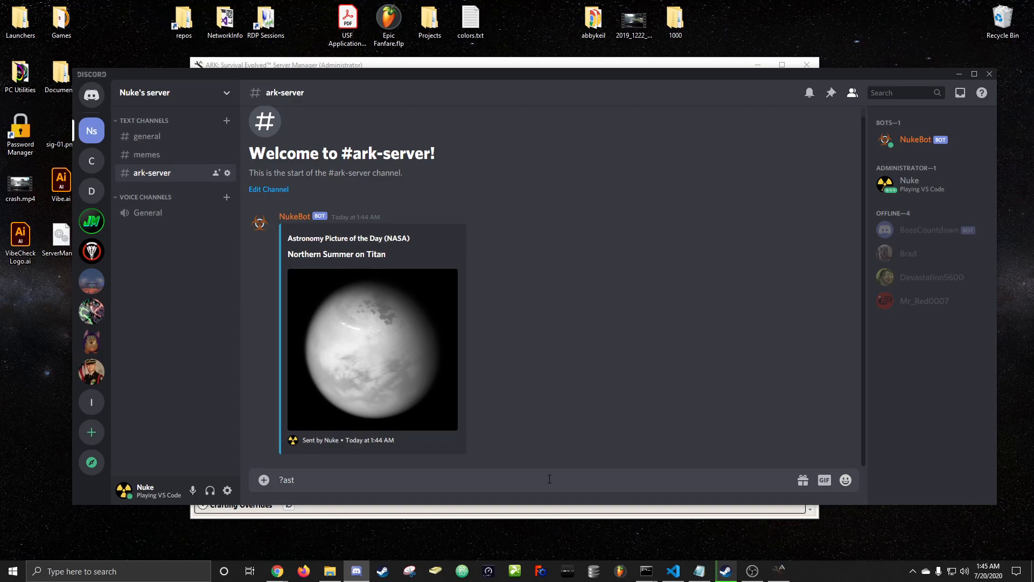
pyautogui.press('Enter')
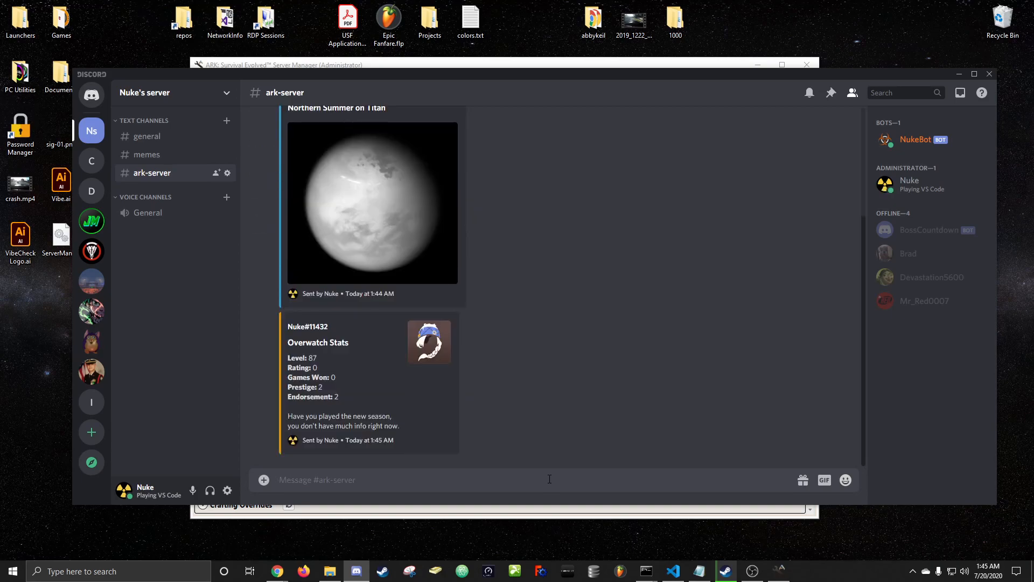
# - Enter the Apex Legends stats command, then send ?crypto for a Bitcoin price card
pyautogui.write('?ap')
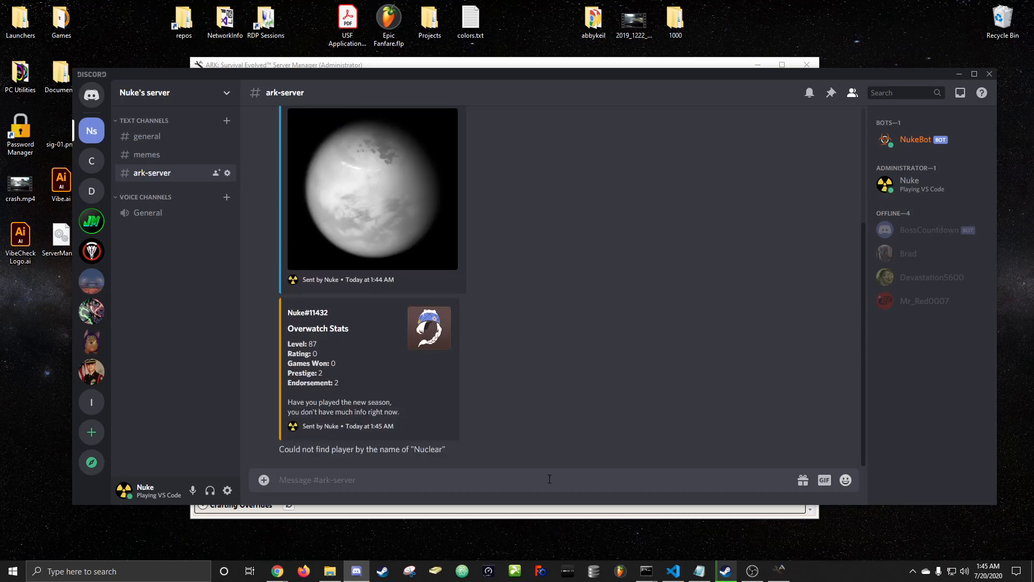
pyautogui.write('?ape')
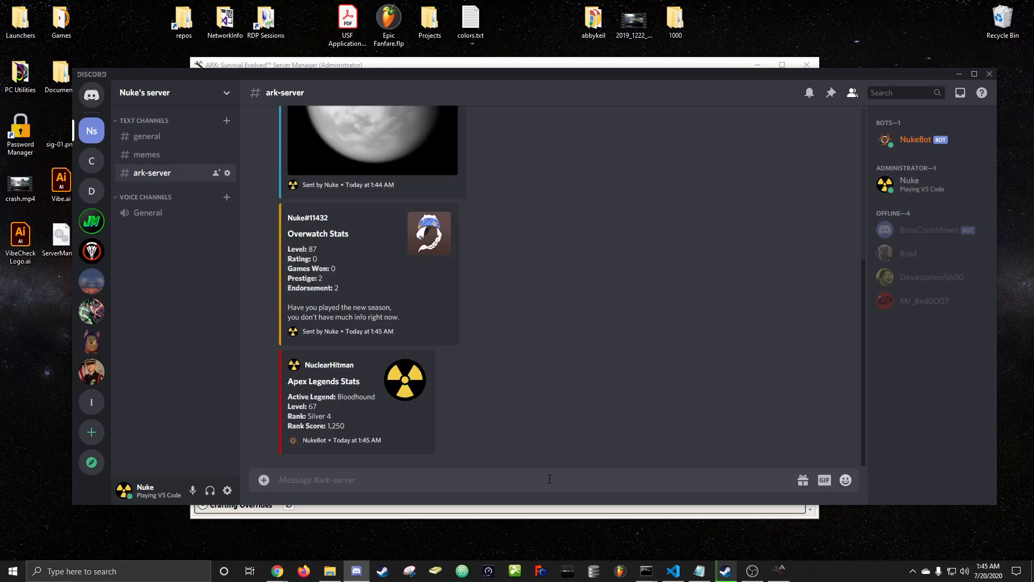
pyautogui.write('?c')
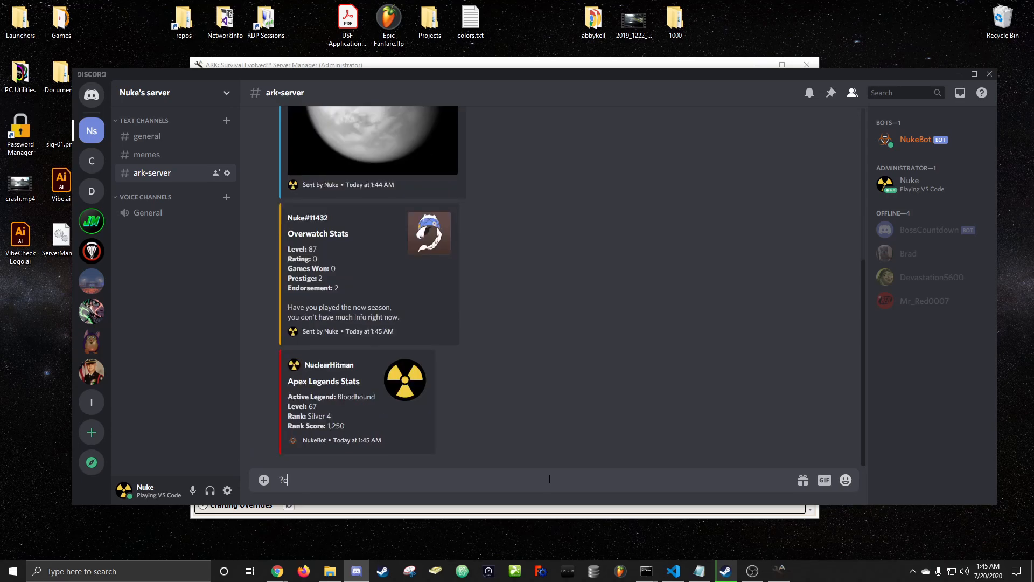
pyautogui.write('rypto')
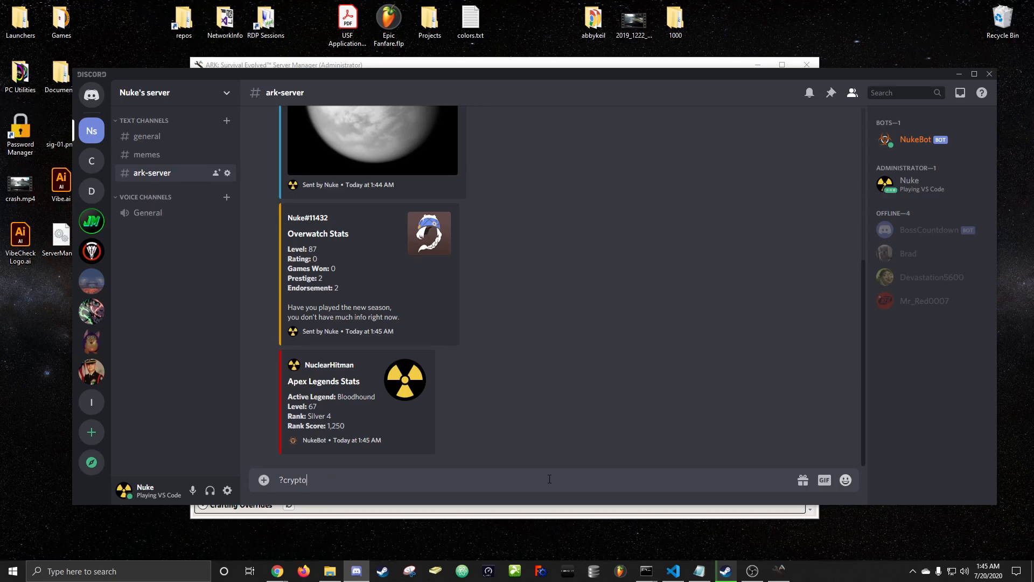
pyautogui.press('space')
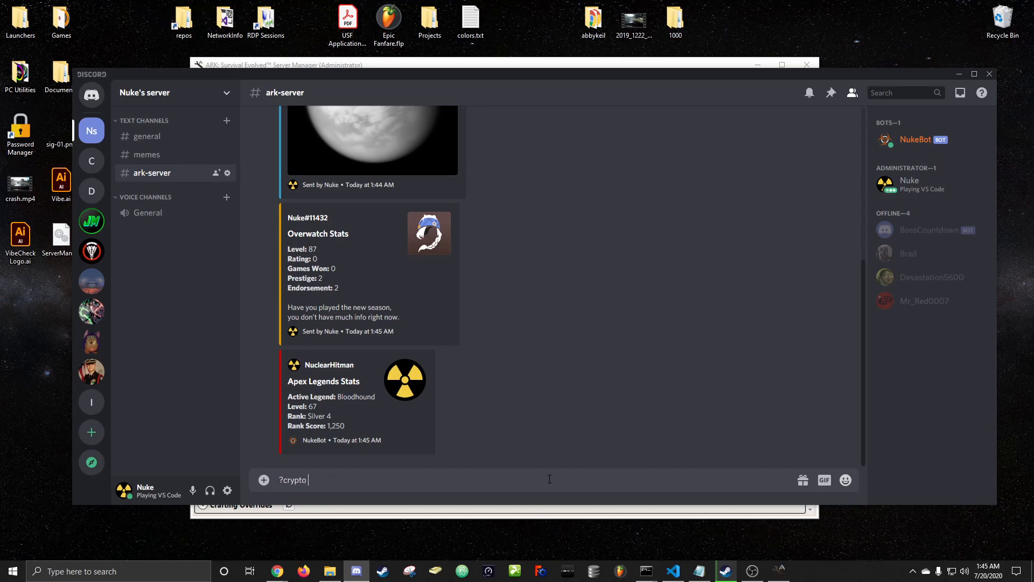
pyautogui.press('enter')
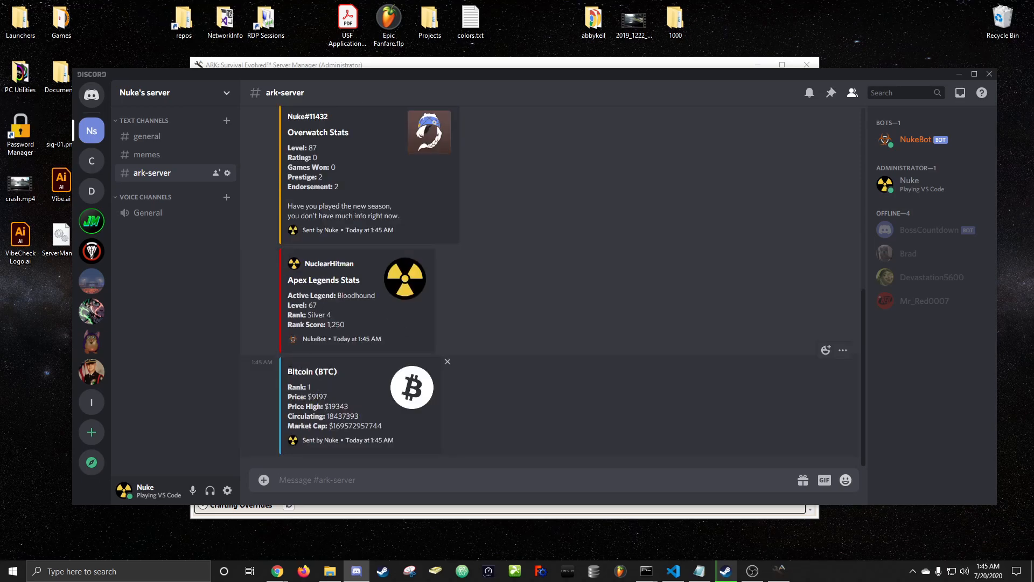
# - Scroll through #ark-server to review the Bitcoin card below the stats cards
pyautogui.doubleClick(326, 371)
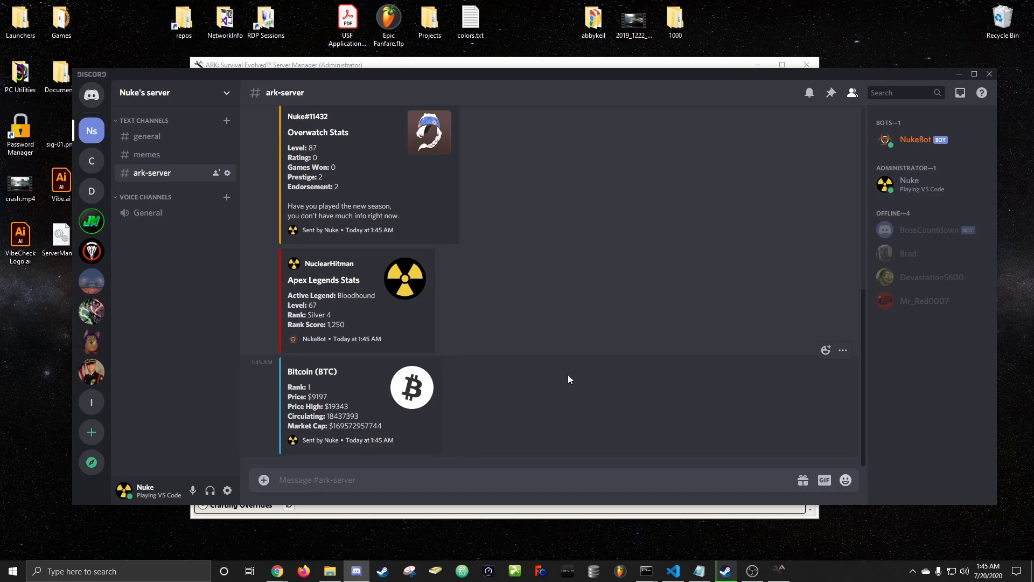
pyautogui.moveTo(450, 302)
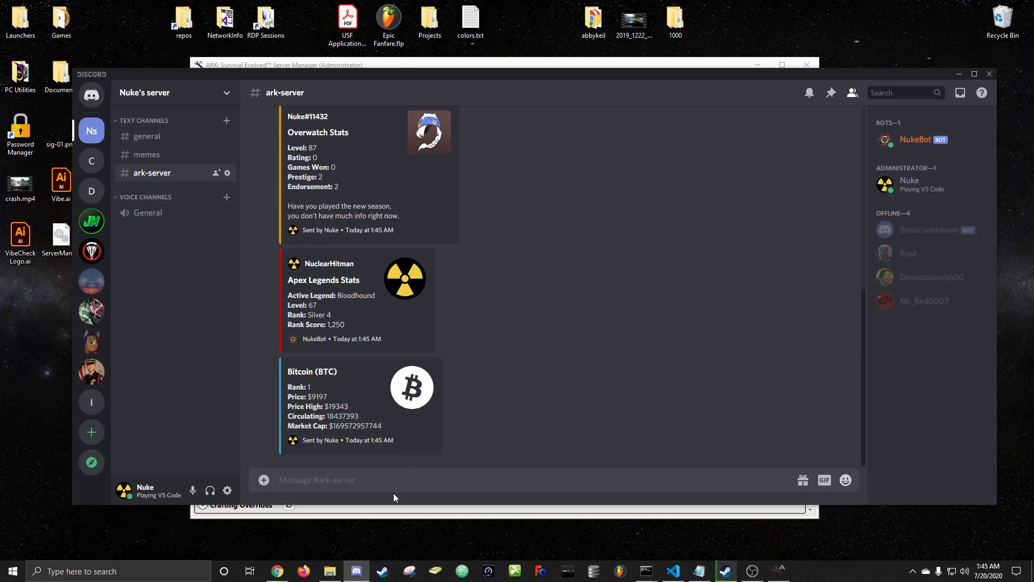
pyautogui.scroll(3)
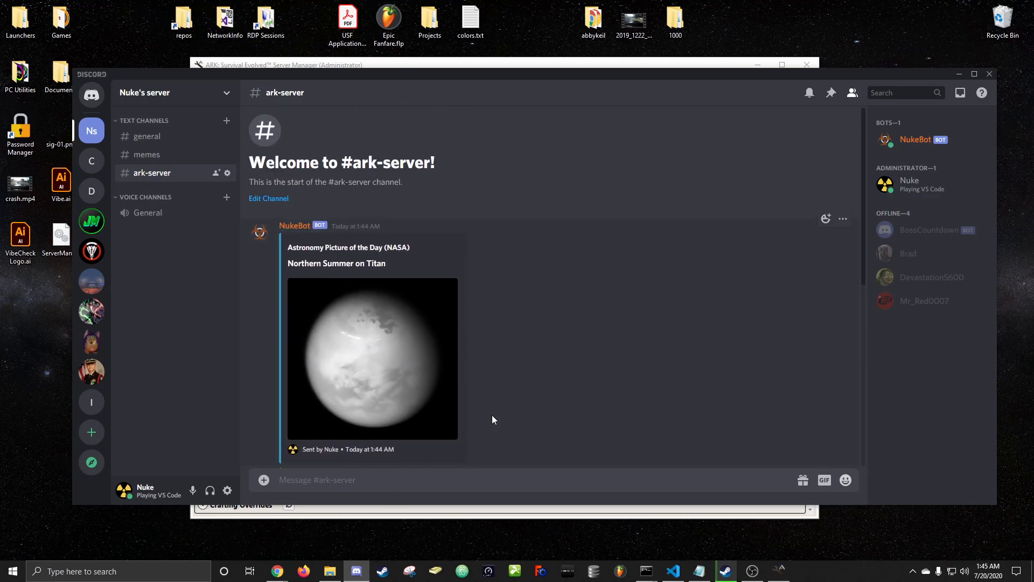
pyautogui.moveTo(480, 448)
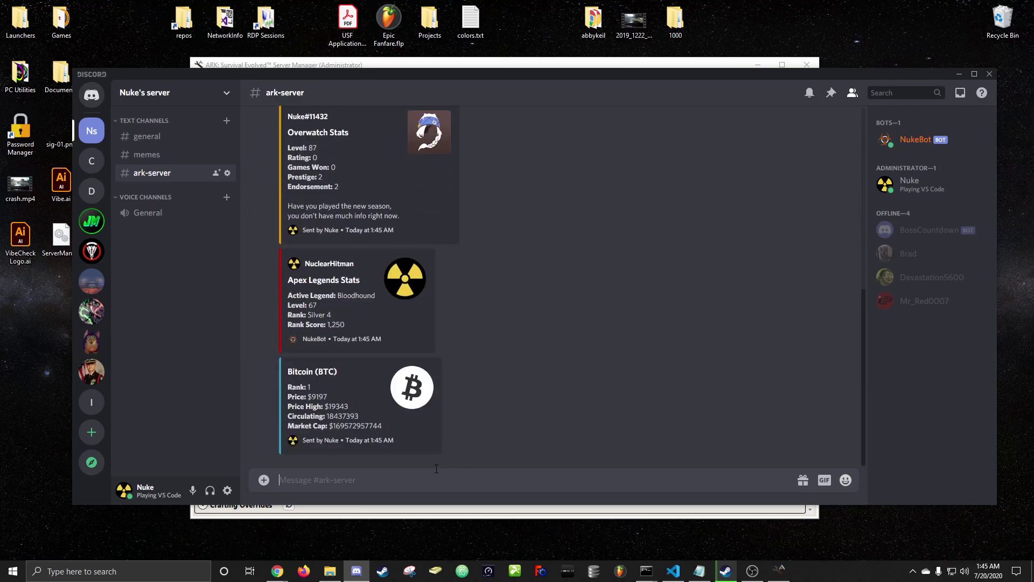
pyautogui.click(148, 213)
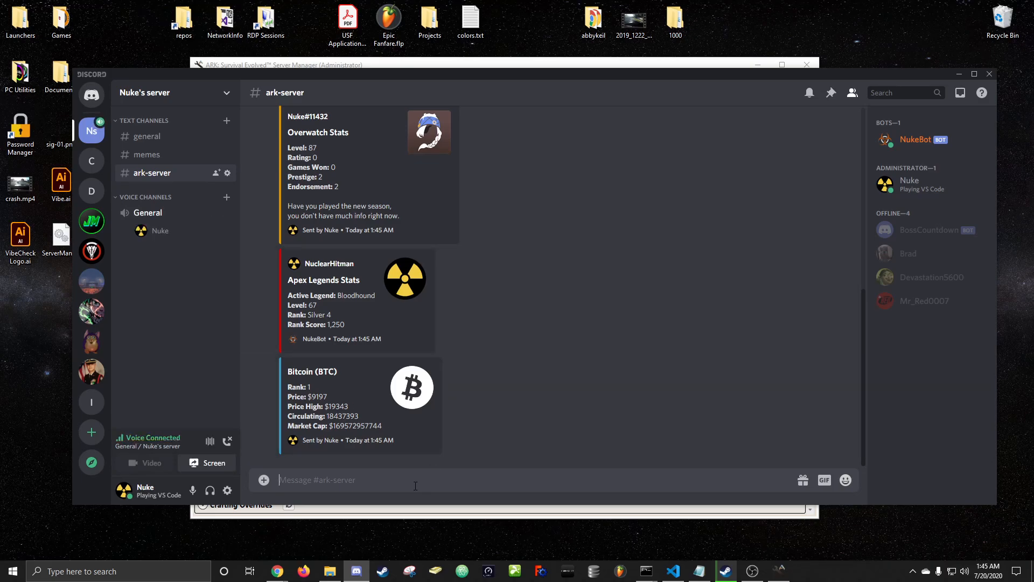
# - Have NukeBot stream Despacito with ?play, then disconnect it from the General voice channel
pyautogui.write('?play de')
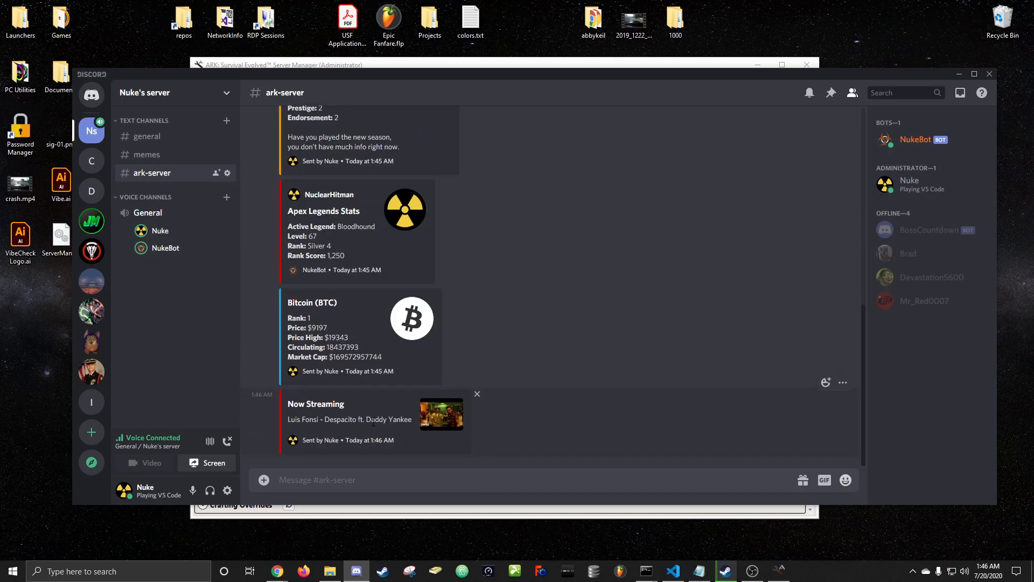
pyautogui.rightClick(166, 248)
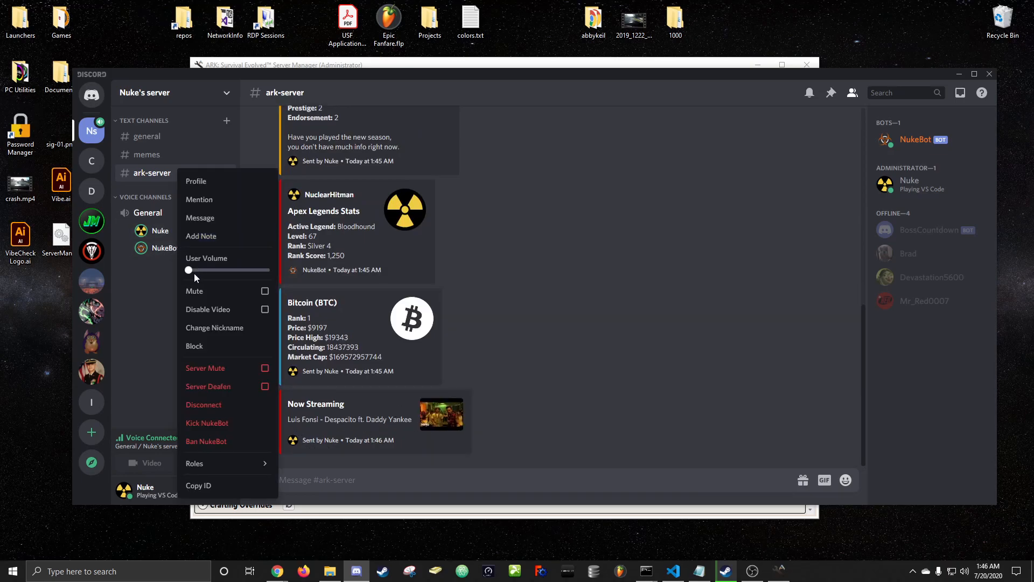
pyautogui.moveTo(188, 270); pyautogui.dragTo(213, 269)
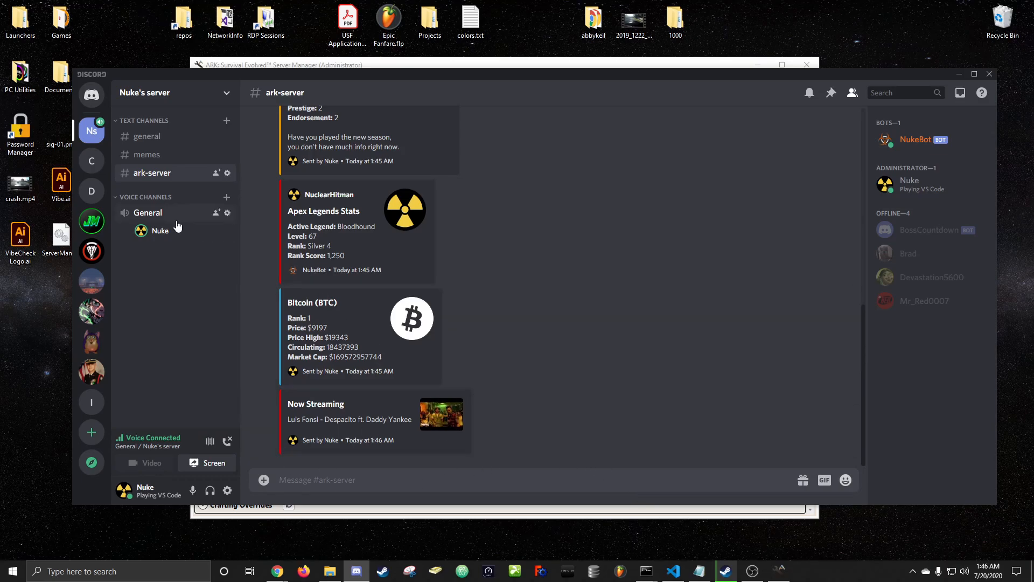
pyautogui.moveTo(221, 282)
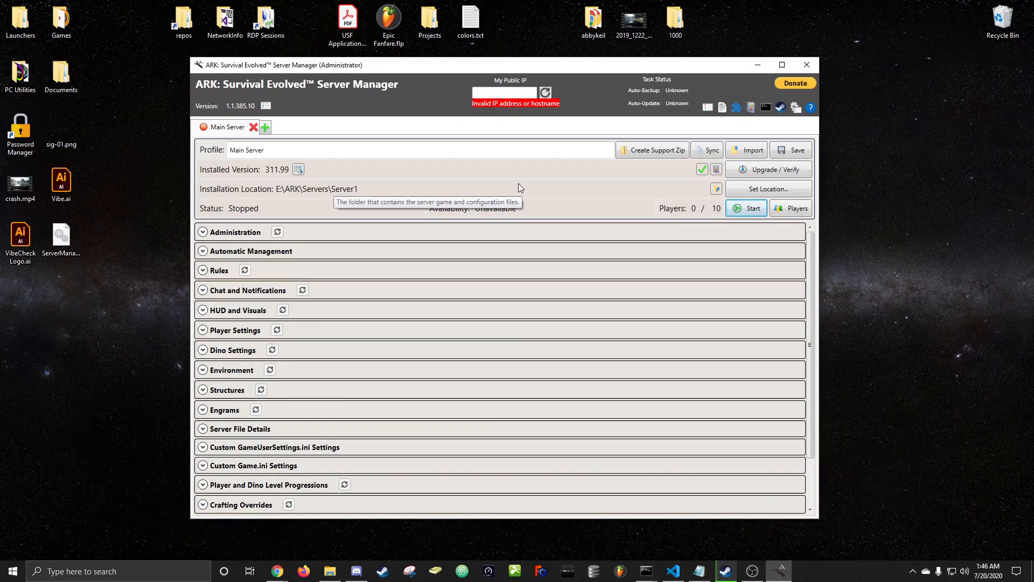
pyautogui.moveTo(521, 177)
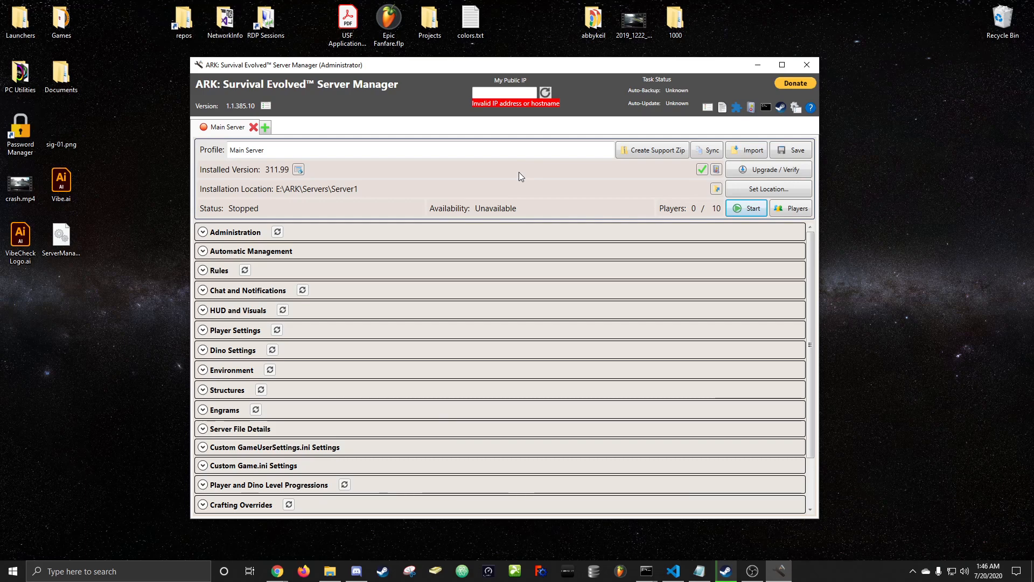
pyautogui.moveTo(531, 187)
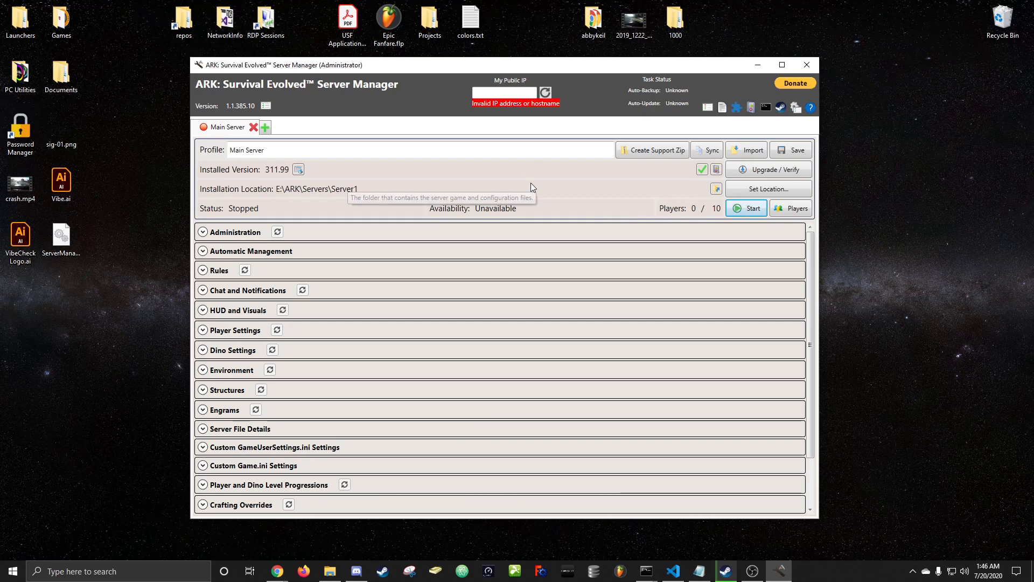
pyautogui.moveTo(524, 201)
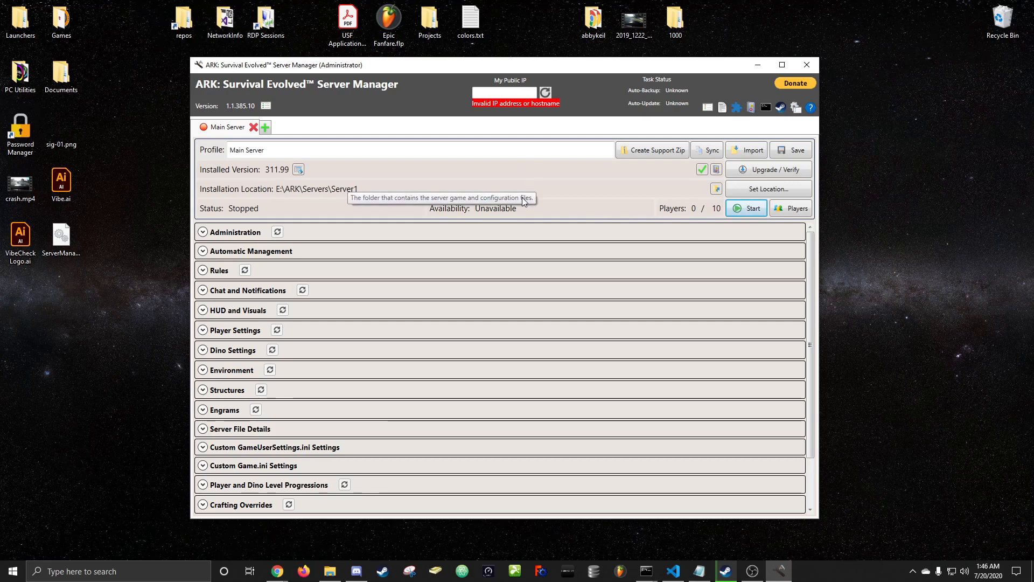
pyautogui.moveTo(519, 219)
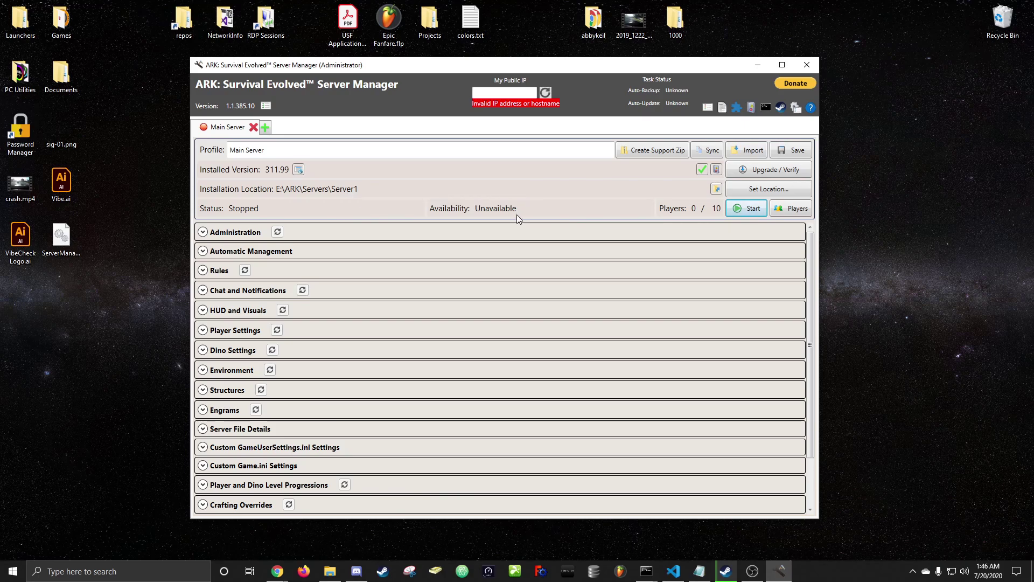
pyautogui.moveTo(520, 223)
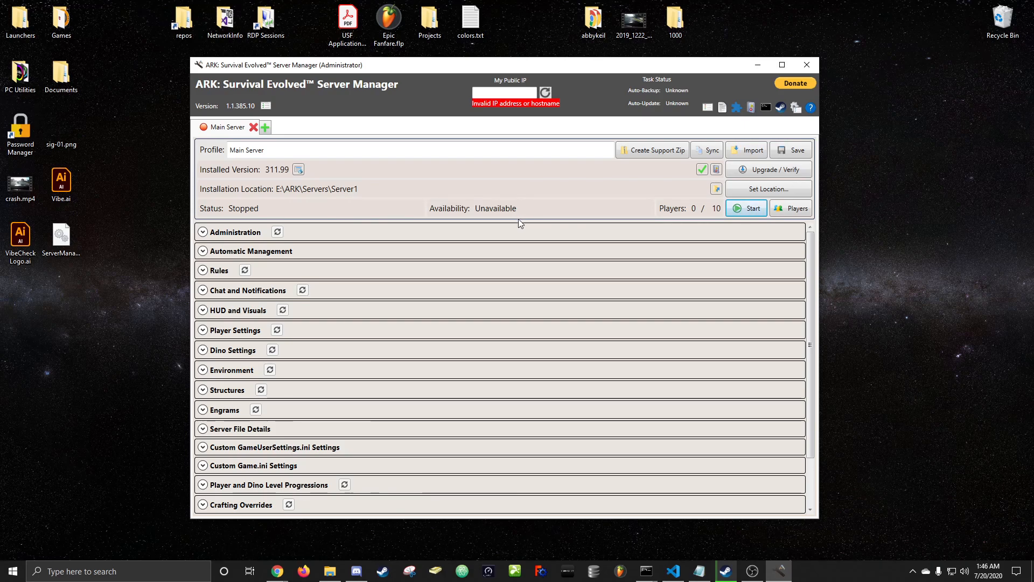
pyautogui.moveTo(575, 239)
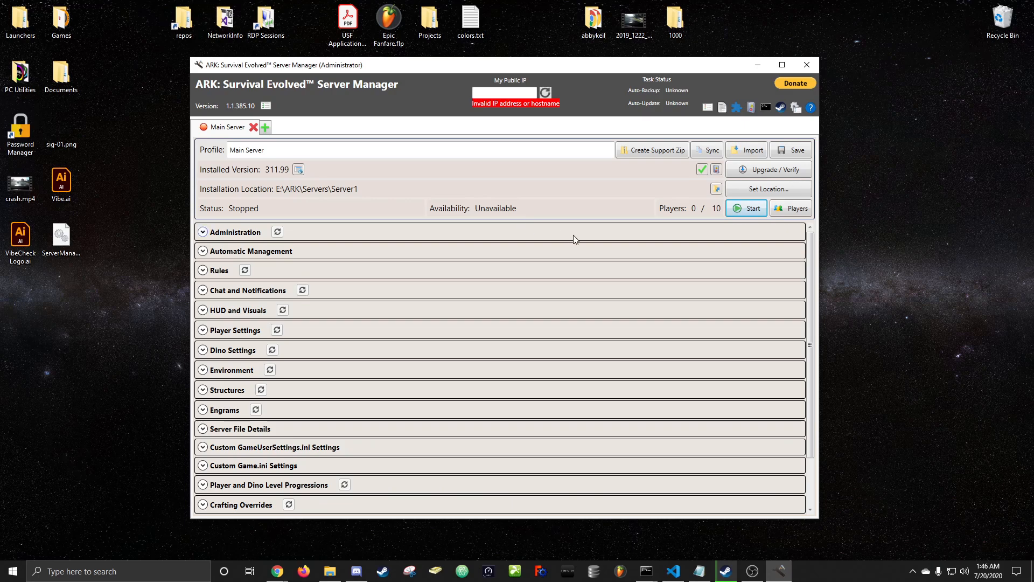